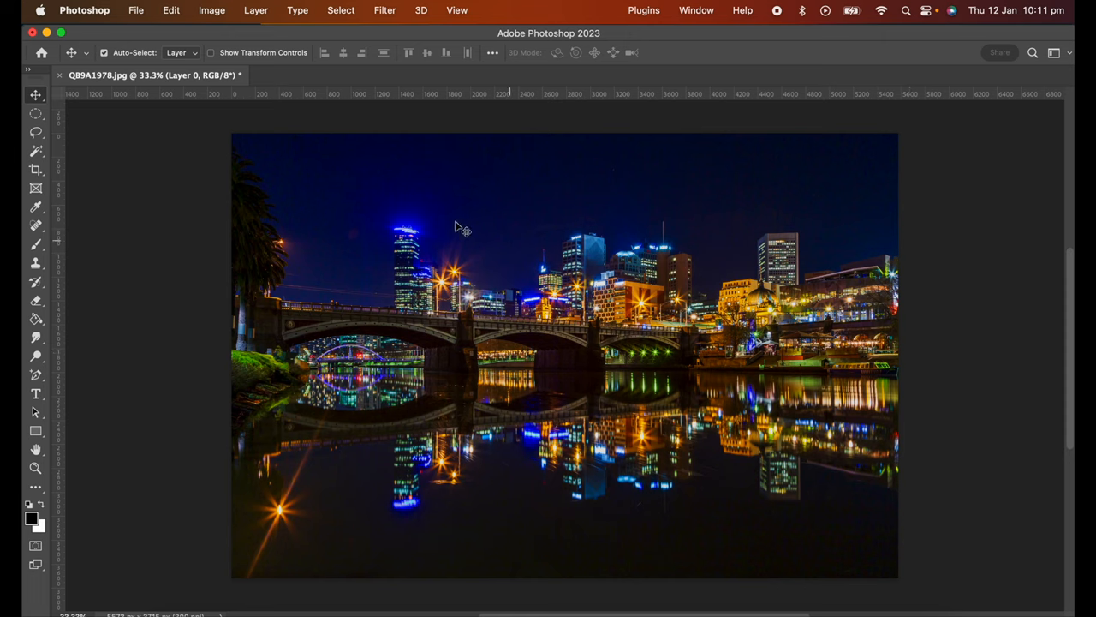
Show the Edit menu commands over the cityscape photo.
click(172, 11)
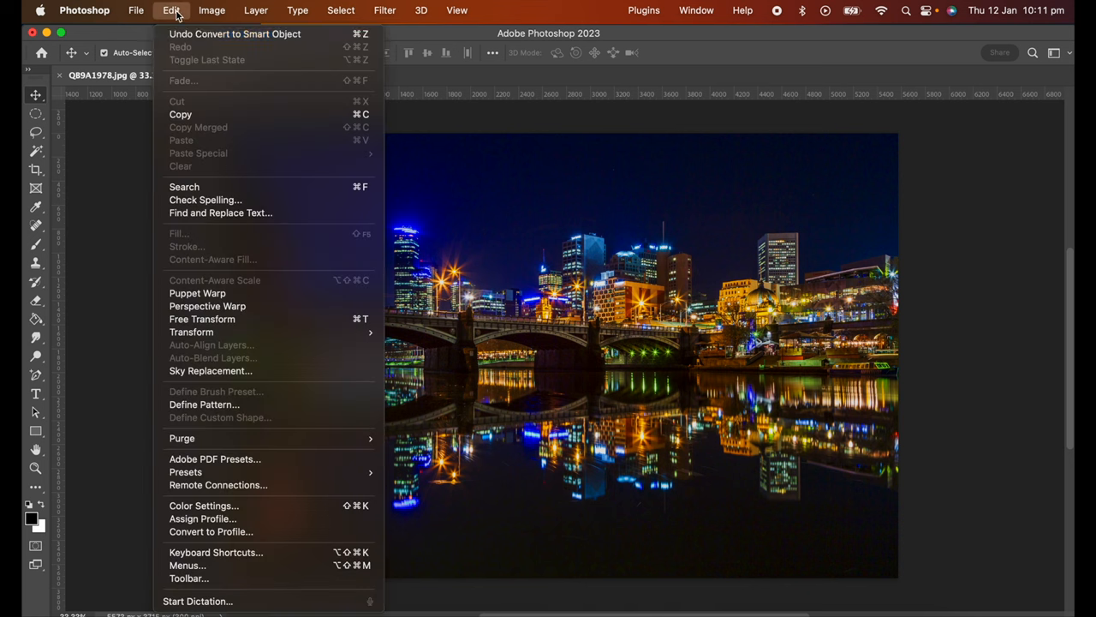
mouse_move(204, 505)
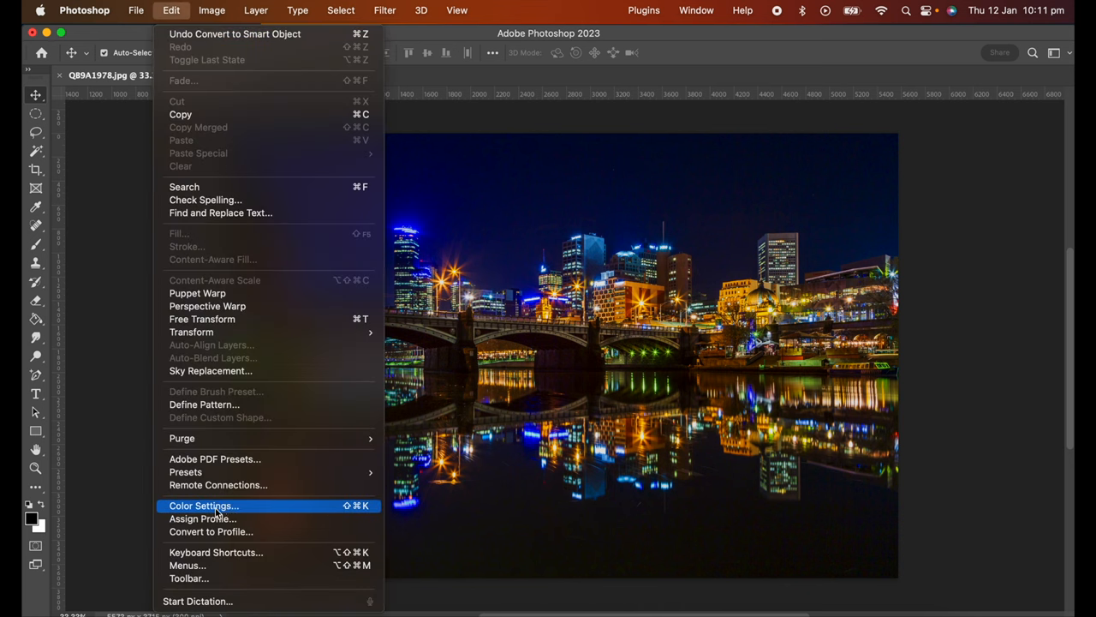
mouse_move(215, 552)
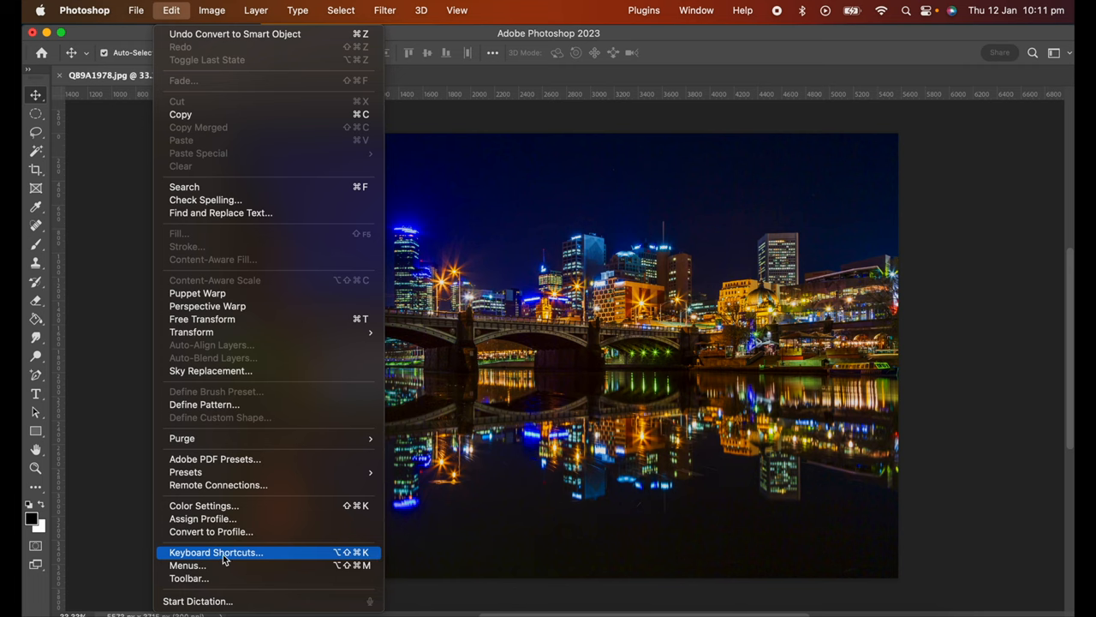
Browse the Application Menus shortcuts of the Photoshop Defaults set, expanding the File group.
click(216, 551)
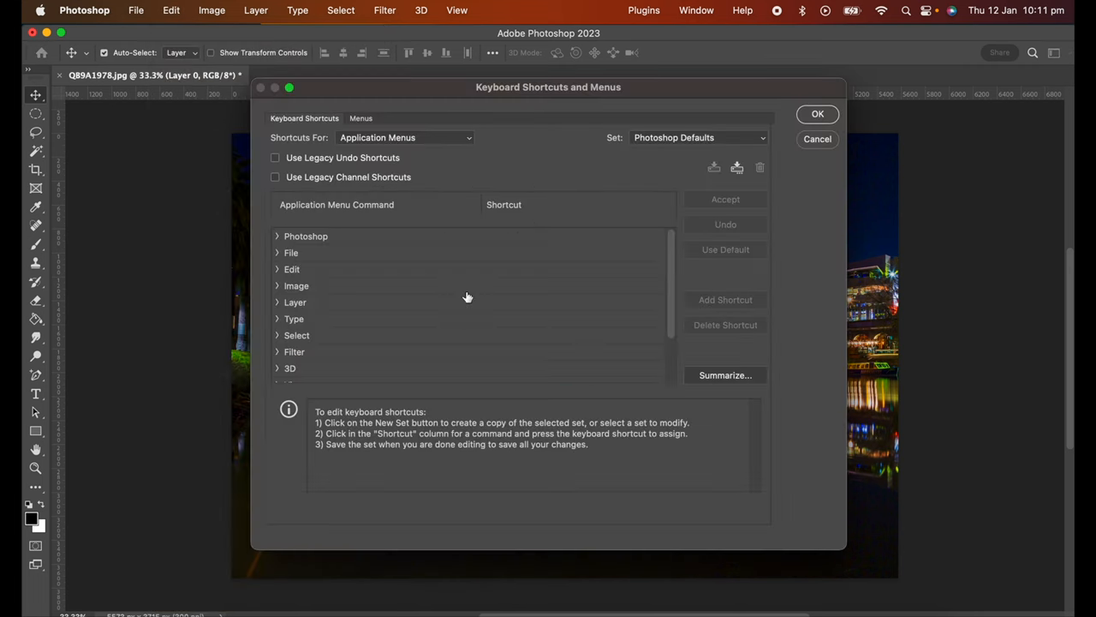
mouse_move(328, 144)
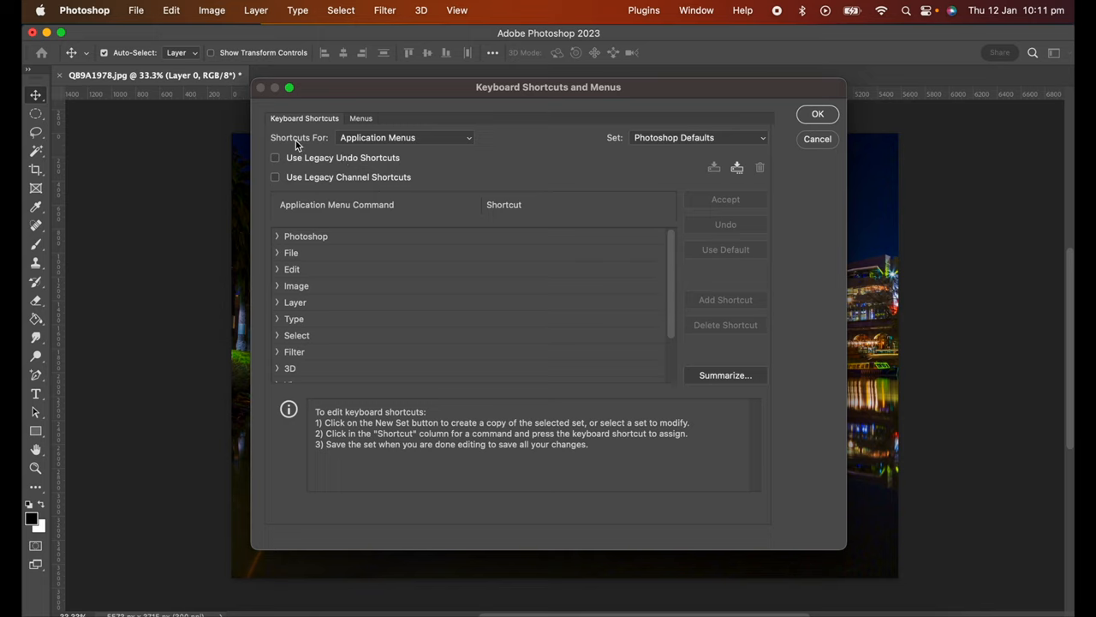
click(402, 137)
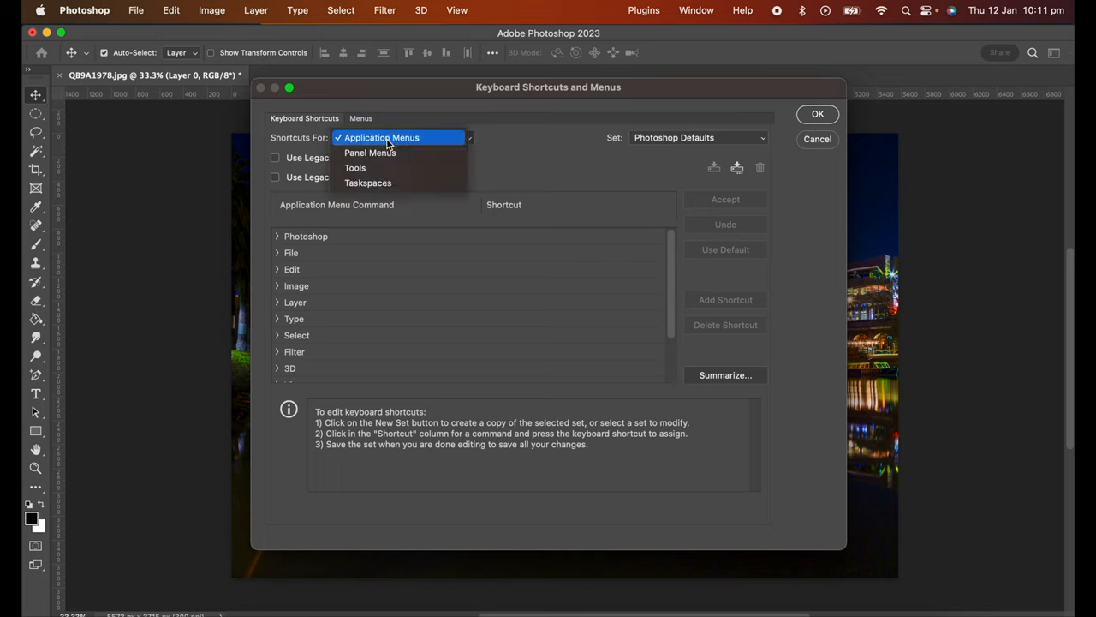
mouse_move(379, 153)
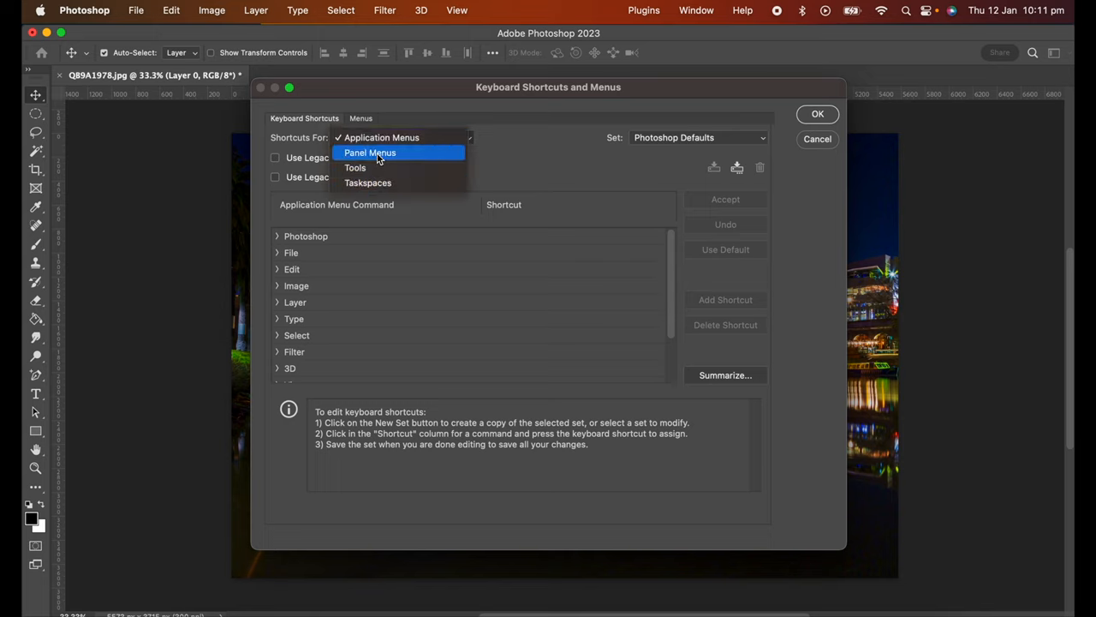
mouse_move(355, 168)
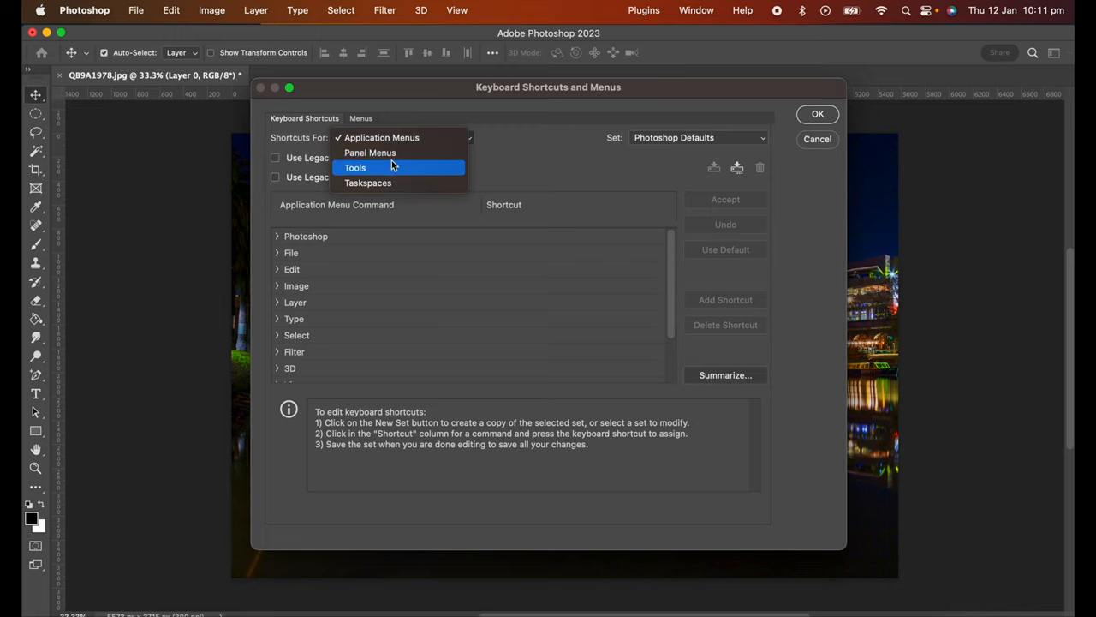
click(380, 137)
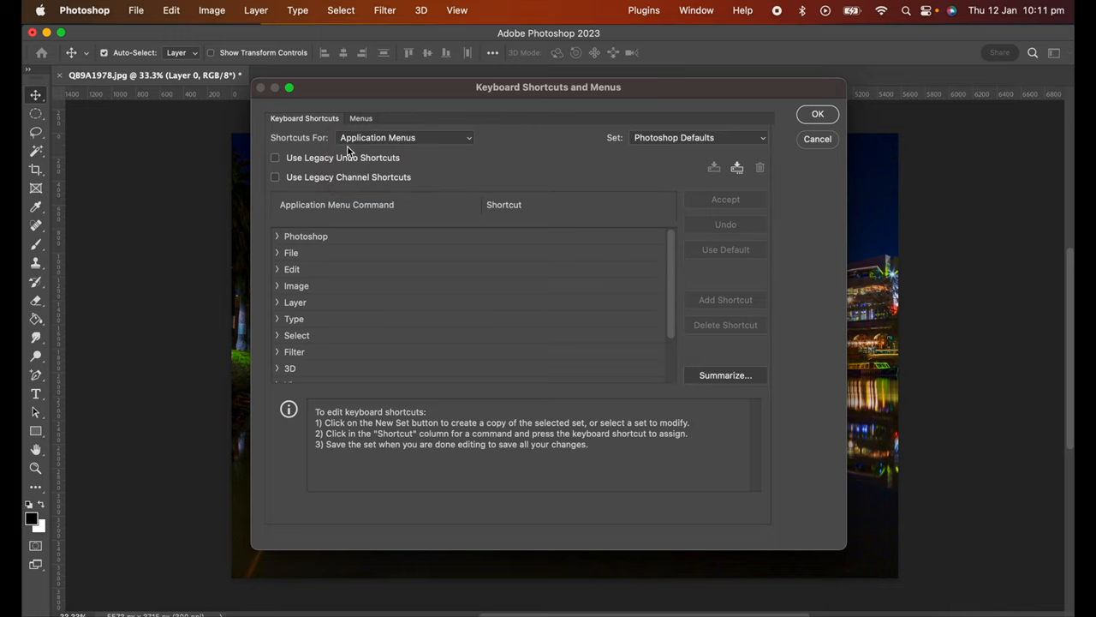
mouse_move(138, 20)
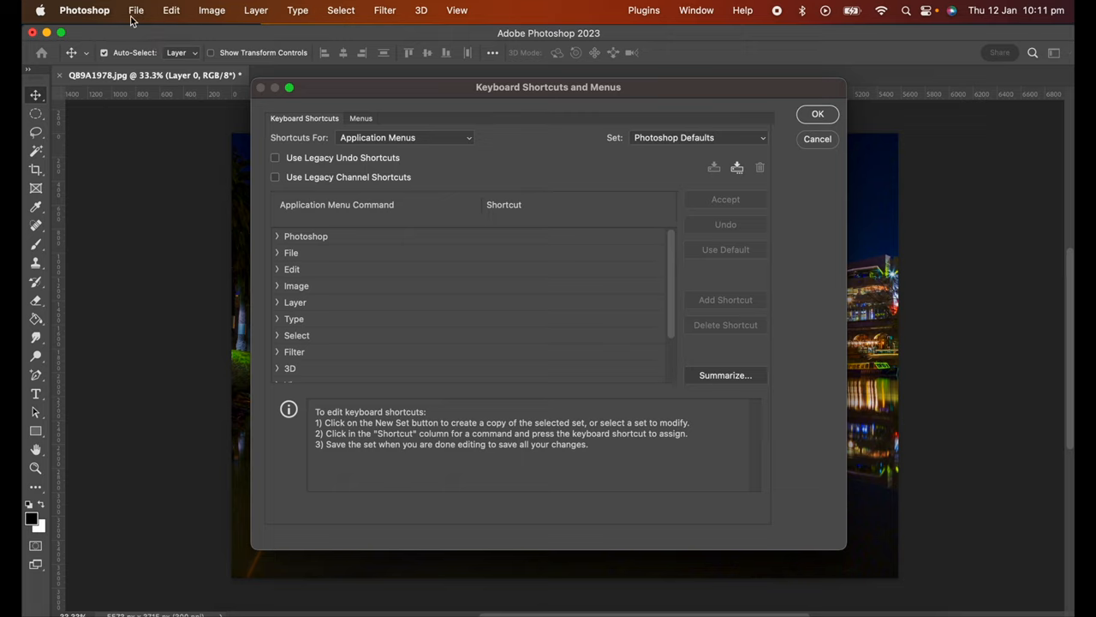
mouse_move(339, 18)
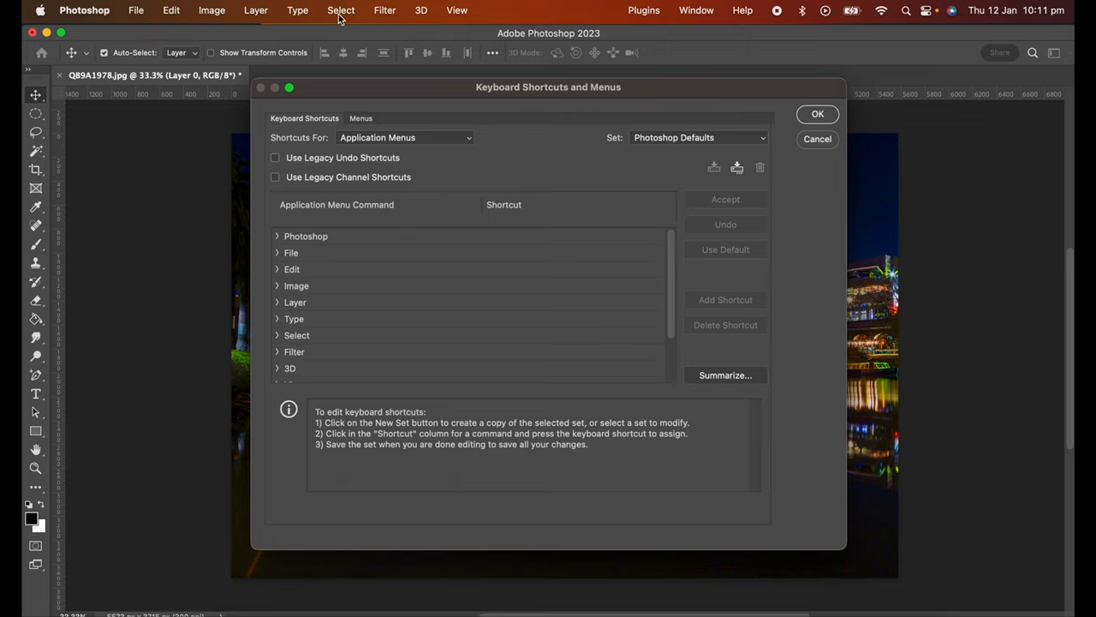
mouse_move(281, 269)
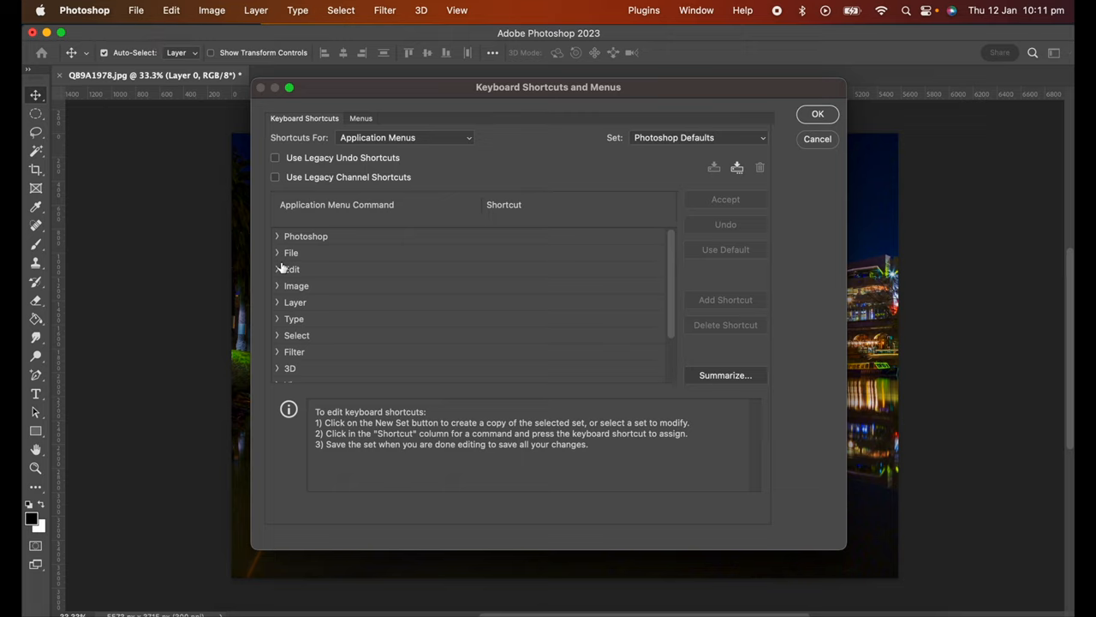
click(278, 252)
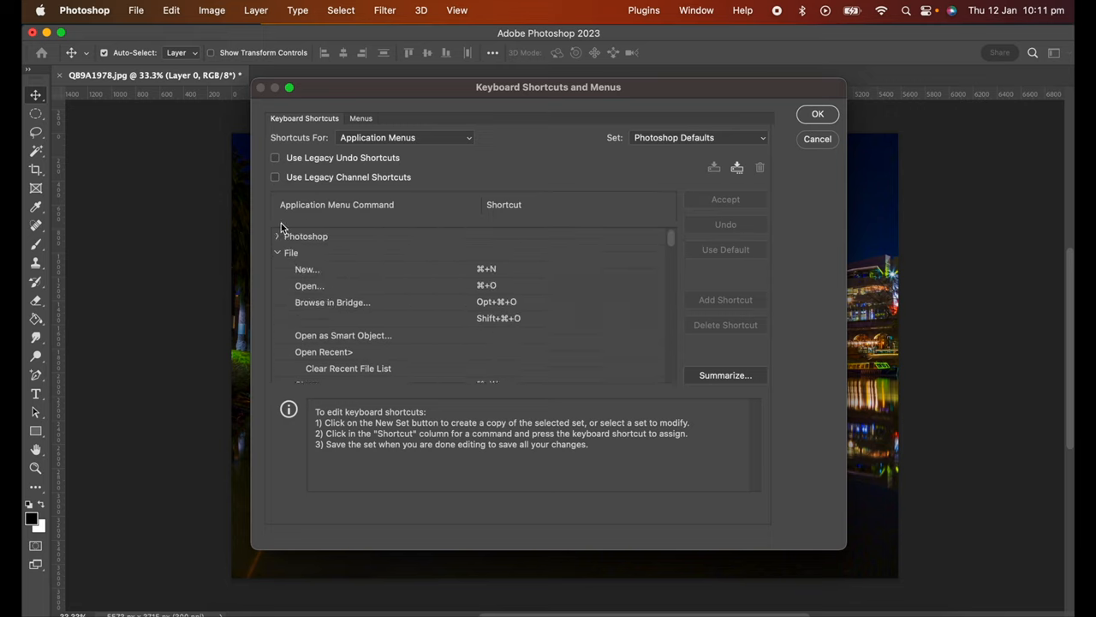
click(402, 137)
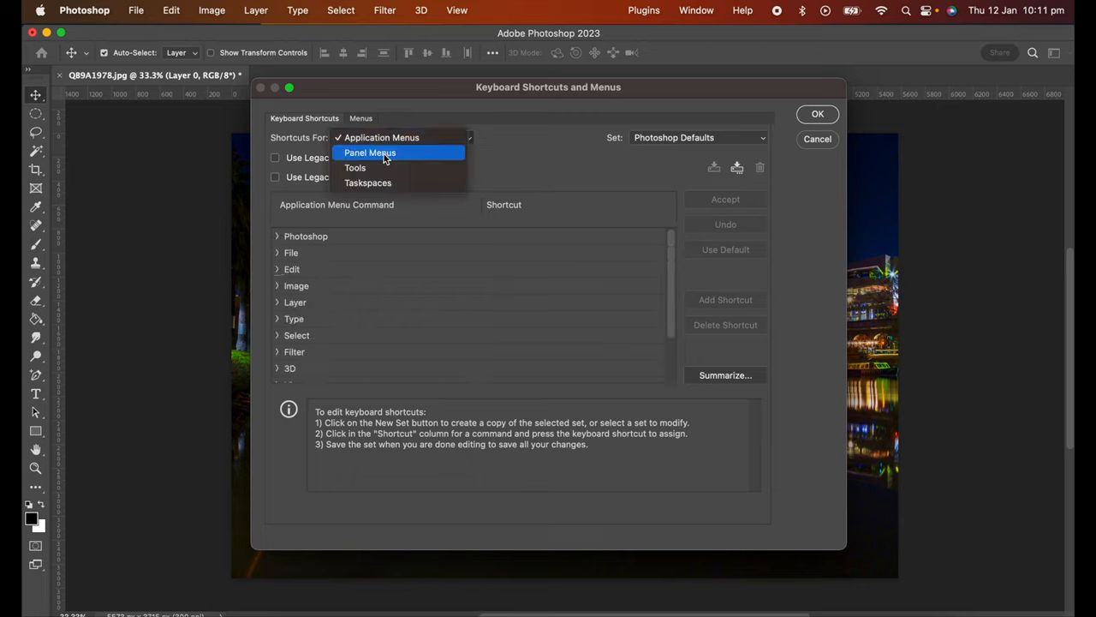
List Panel Menus shortcuts and browse the Adjustments group commands.
click(370, 152)
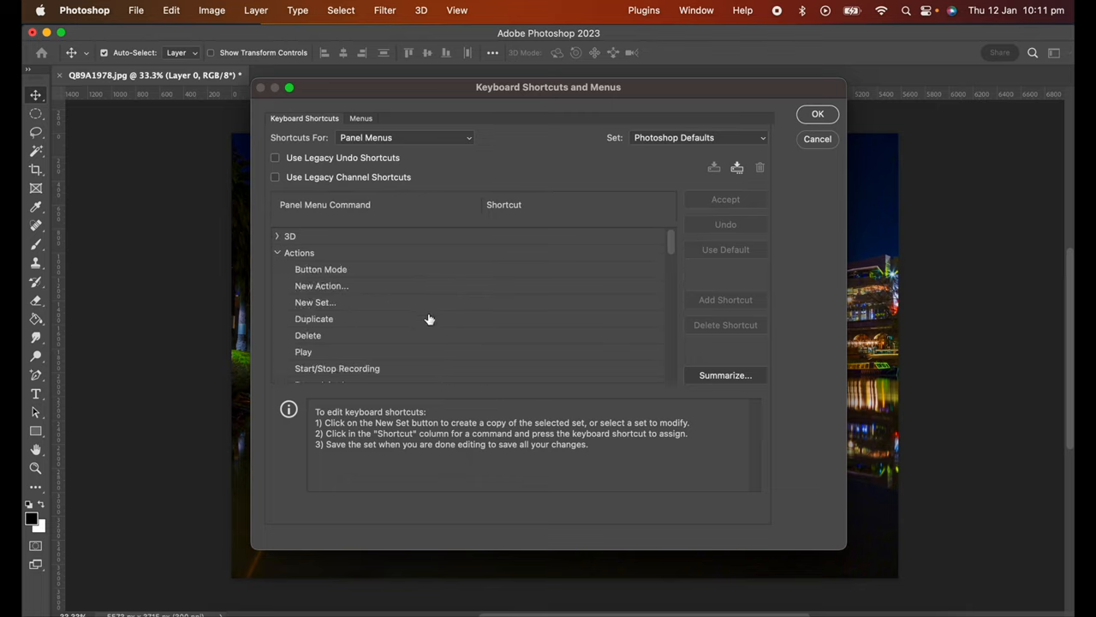
mouse_move(340, 308)
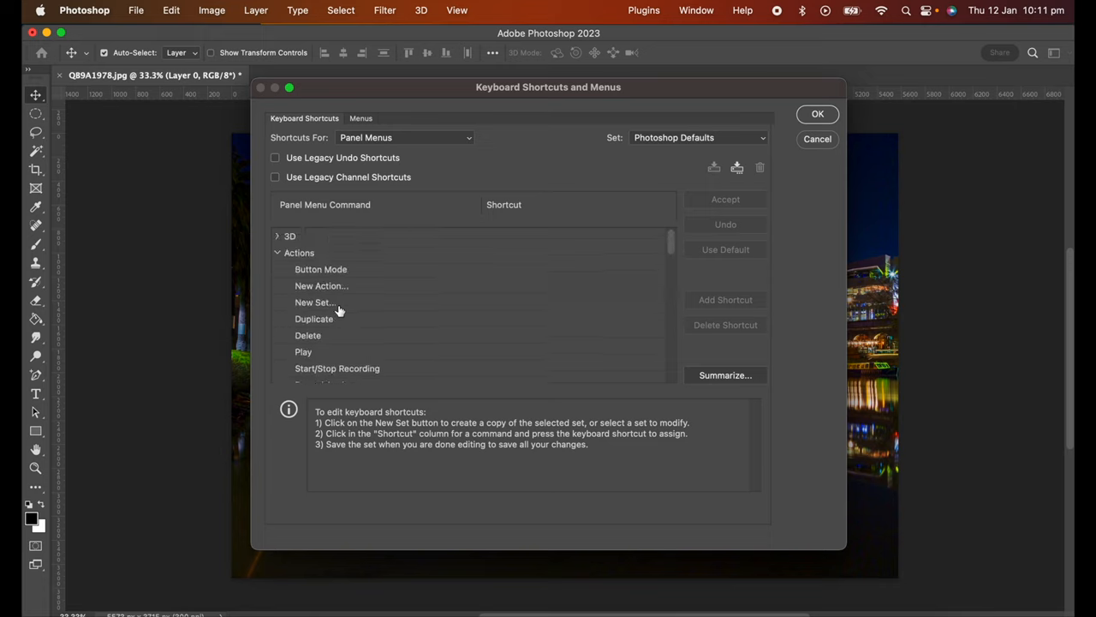
click(278, 269)
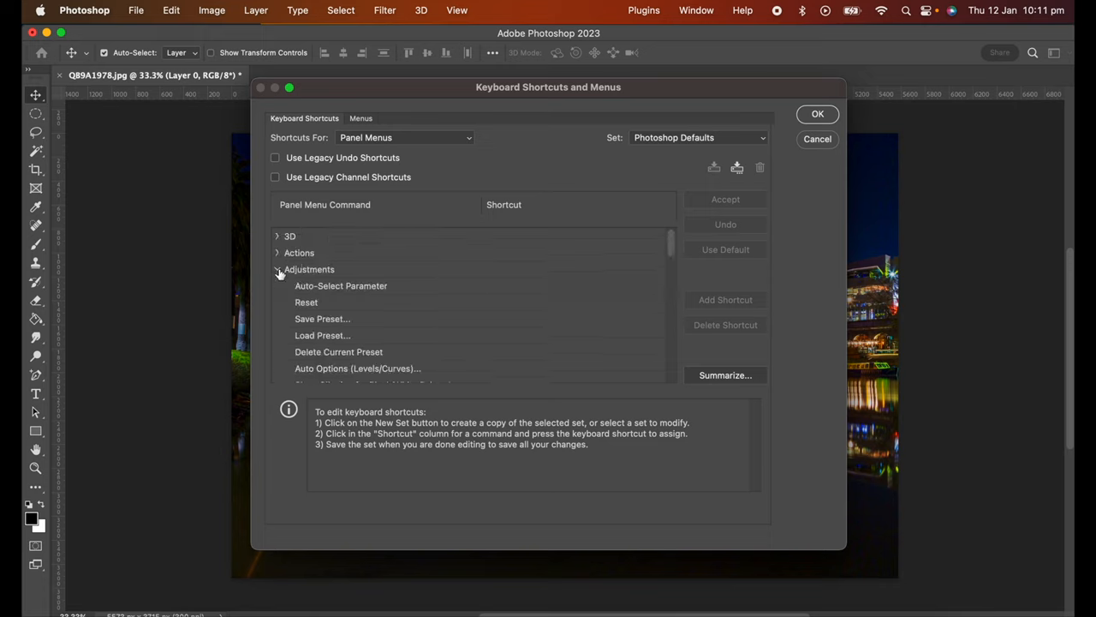
scroll(down, 3)
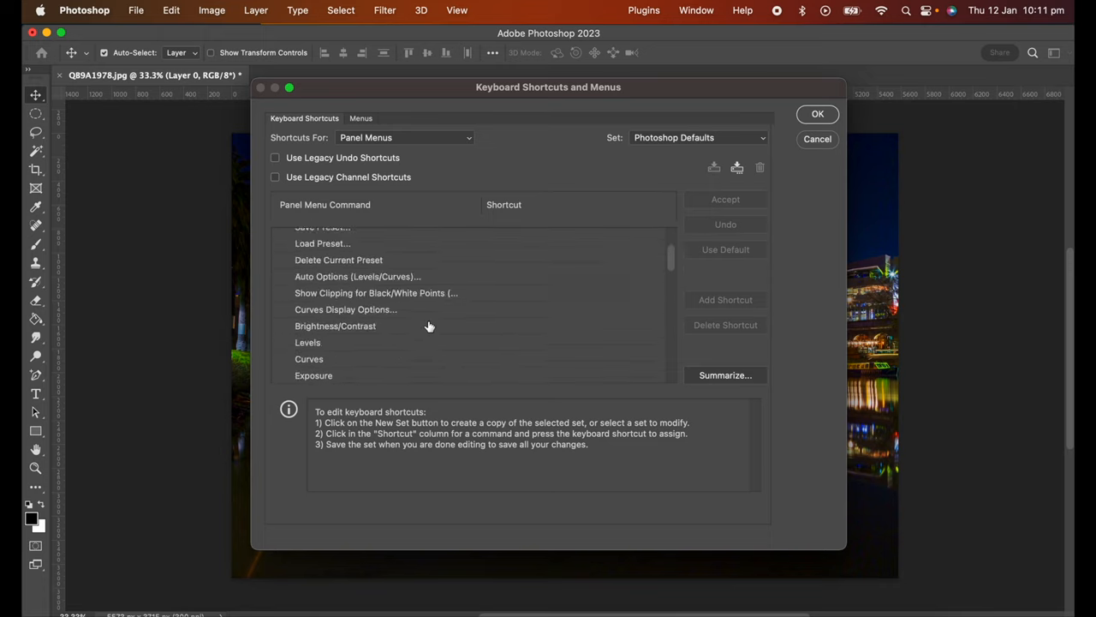
mouse_move(415, 329)
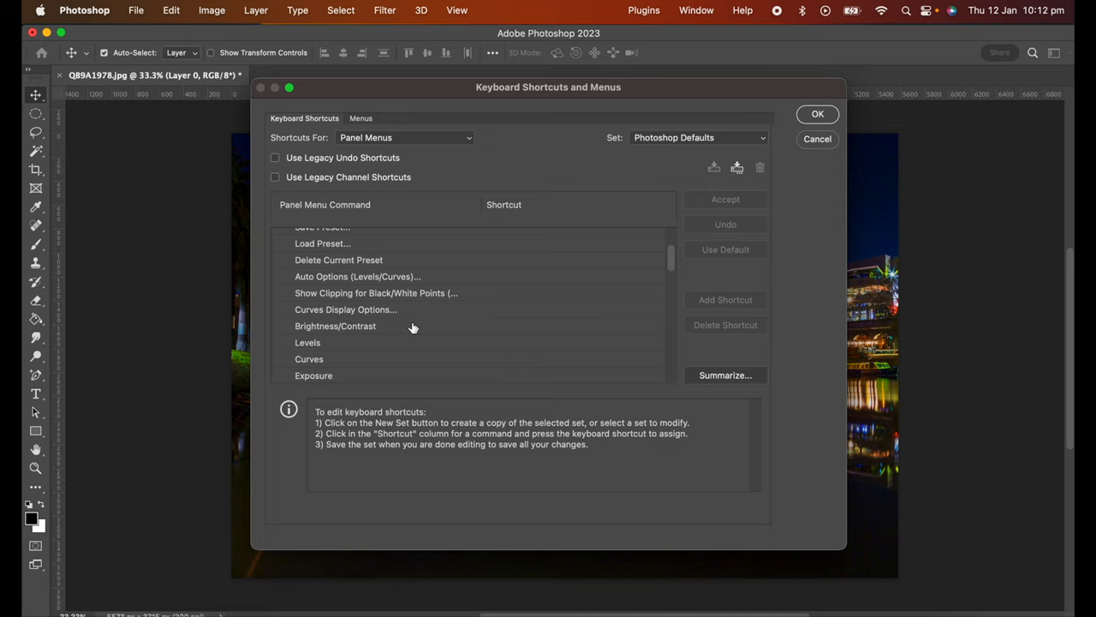
mouse_move(374, 140)
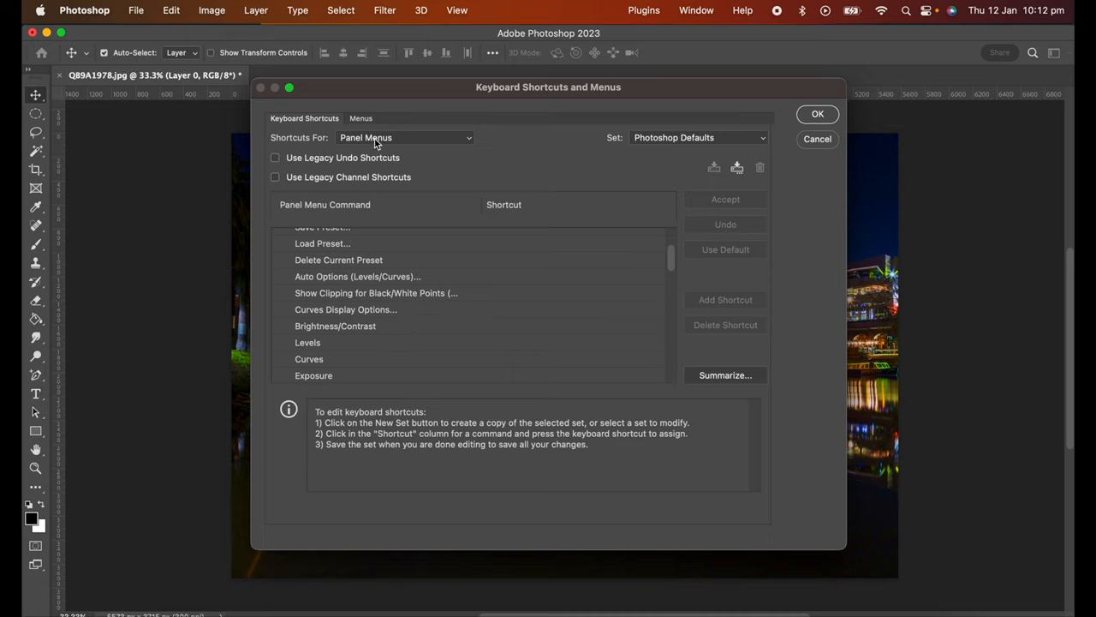
List Tools shortcuts and browse the single-letter keys down to blur, dodge and burn.
click(405, 137)
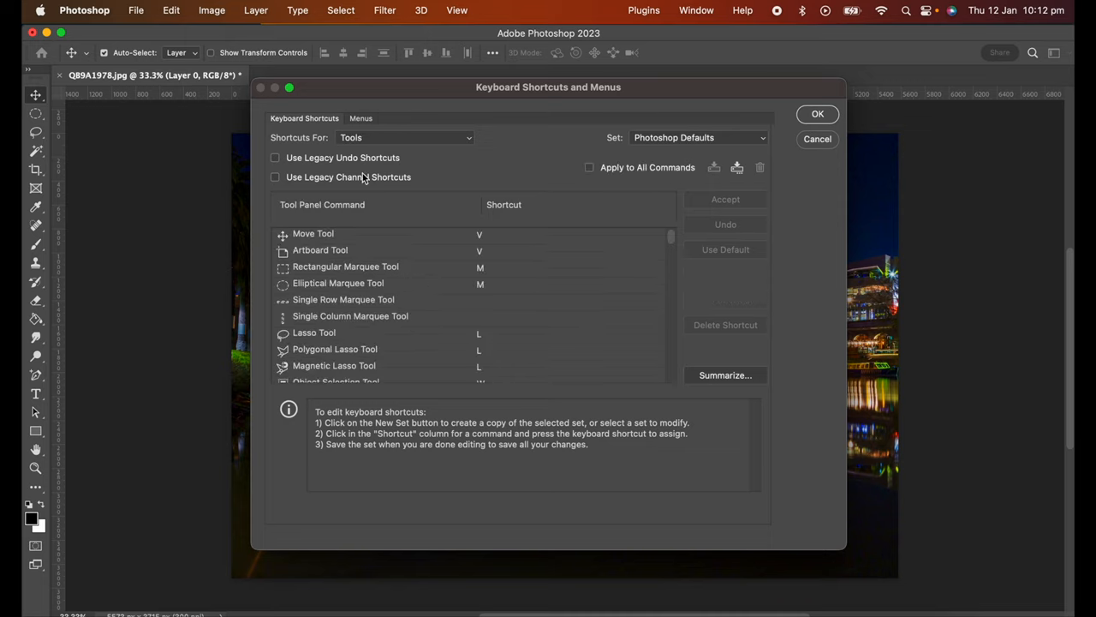
scroll(down, 3)
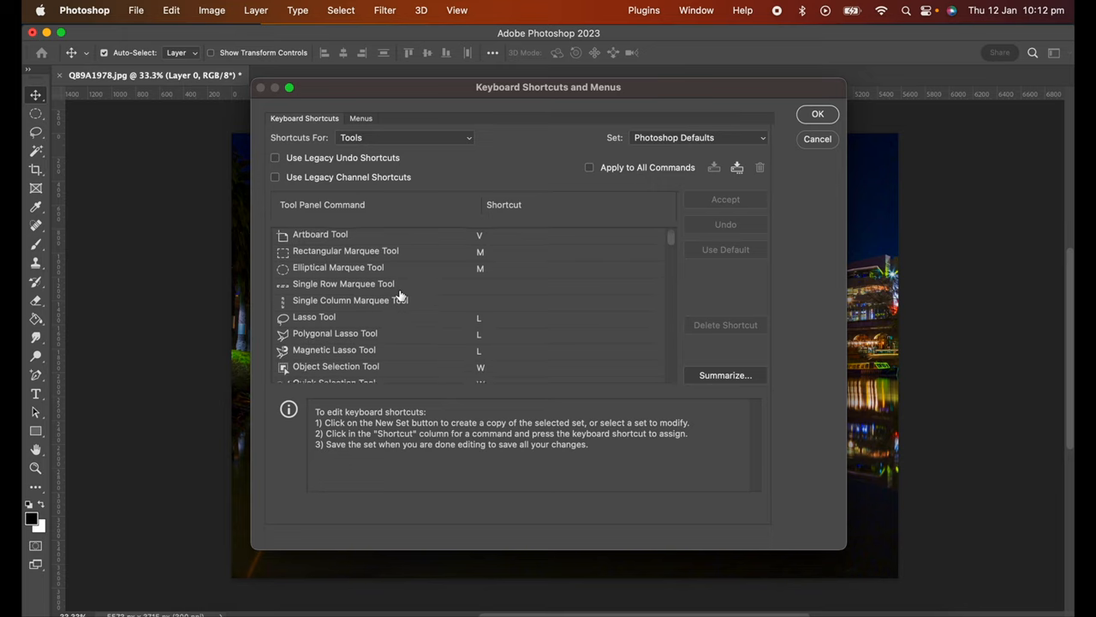
scroll(down, 3)
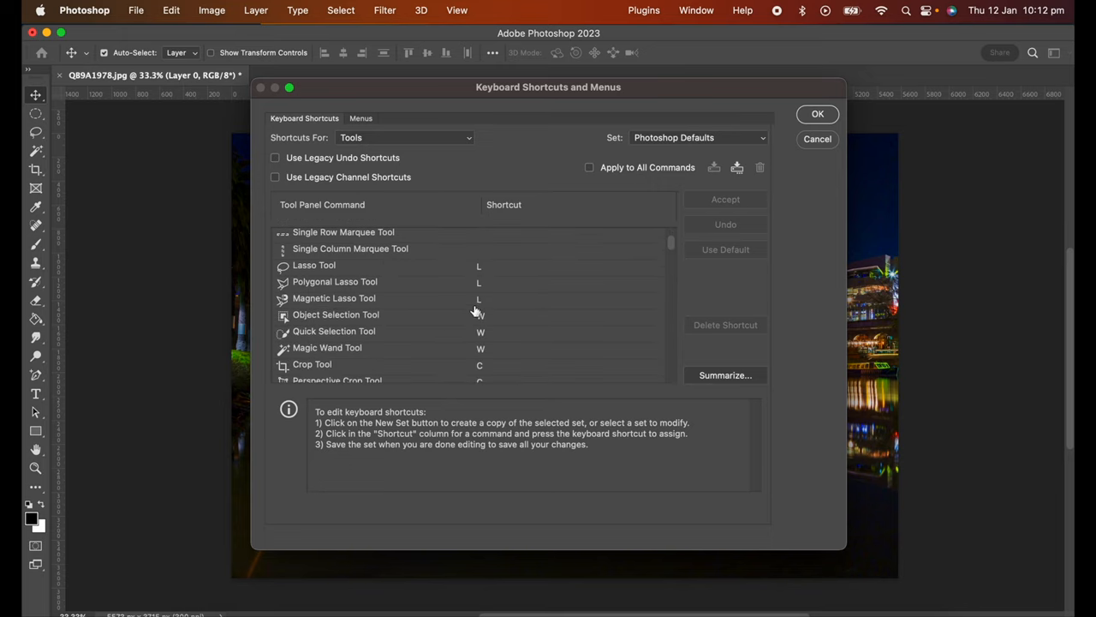
scroll(down, 3)
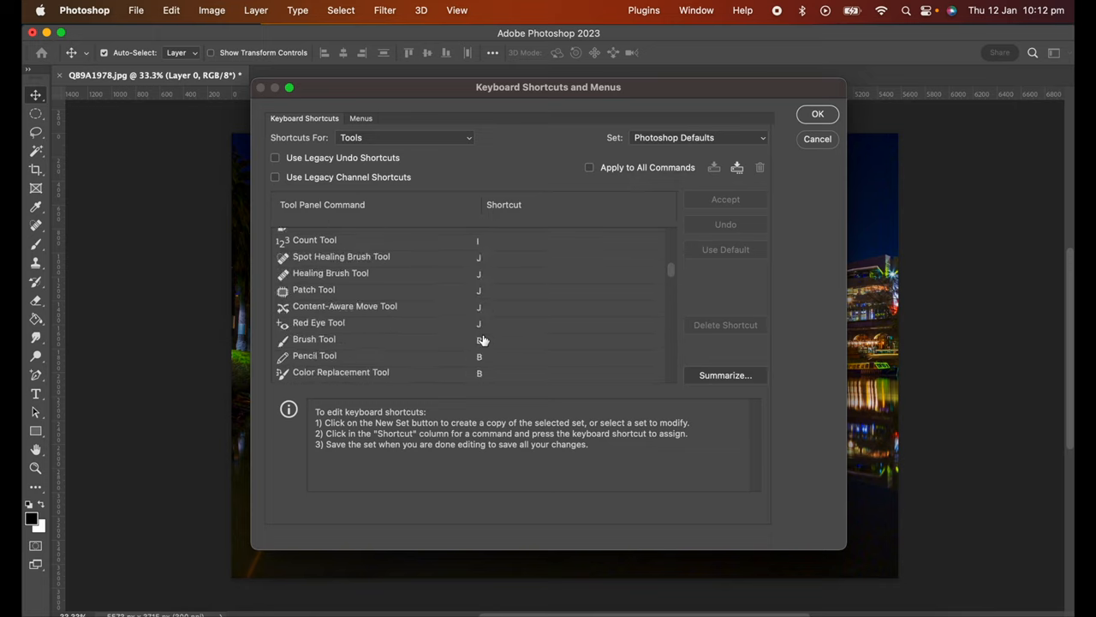
scroll(down, 3)
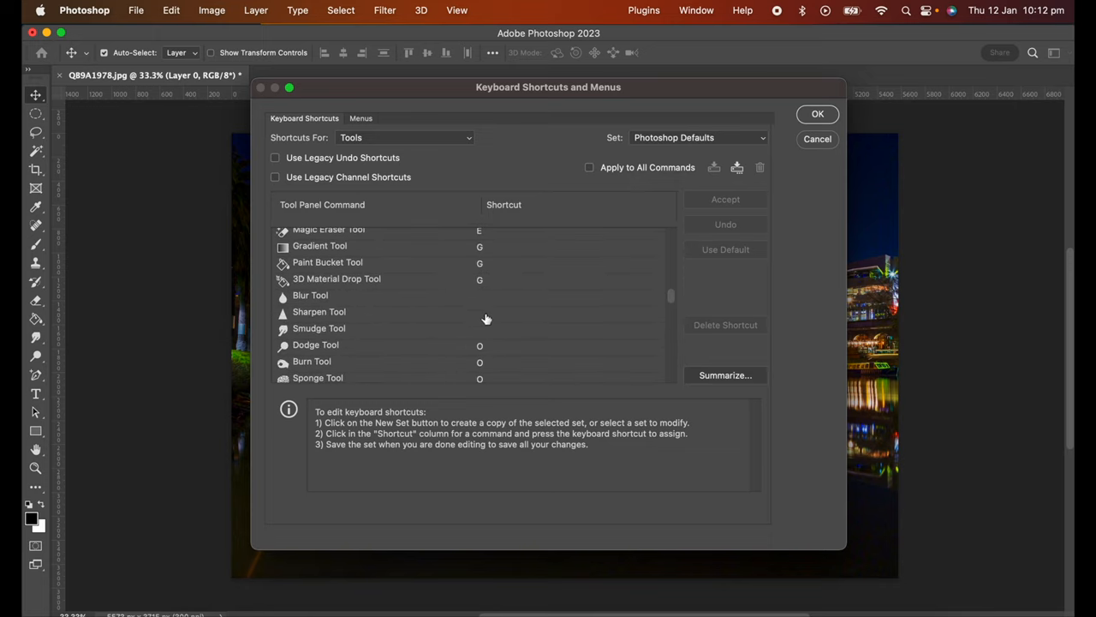
click(404, 137)
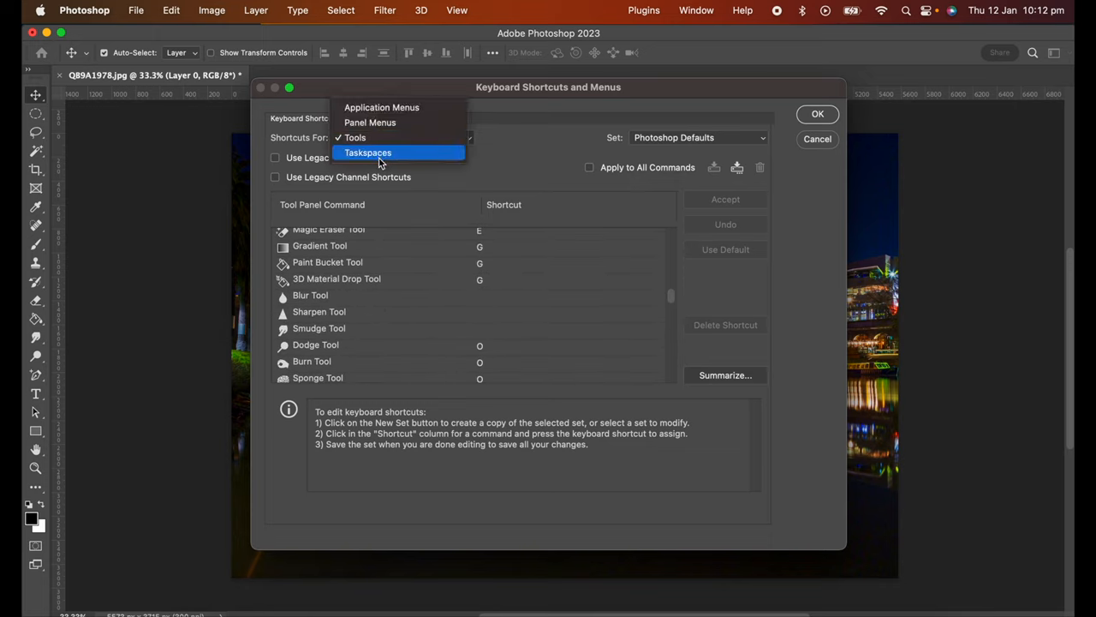
Browse Taskspaces shortcuts, return to Application Menus and select Neural Filters' shortcut field under Filter.
click(367, 151)
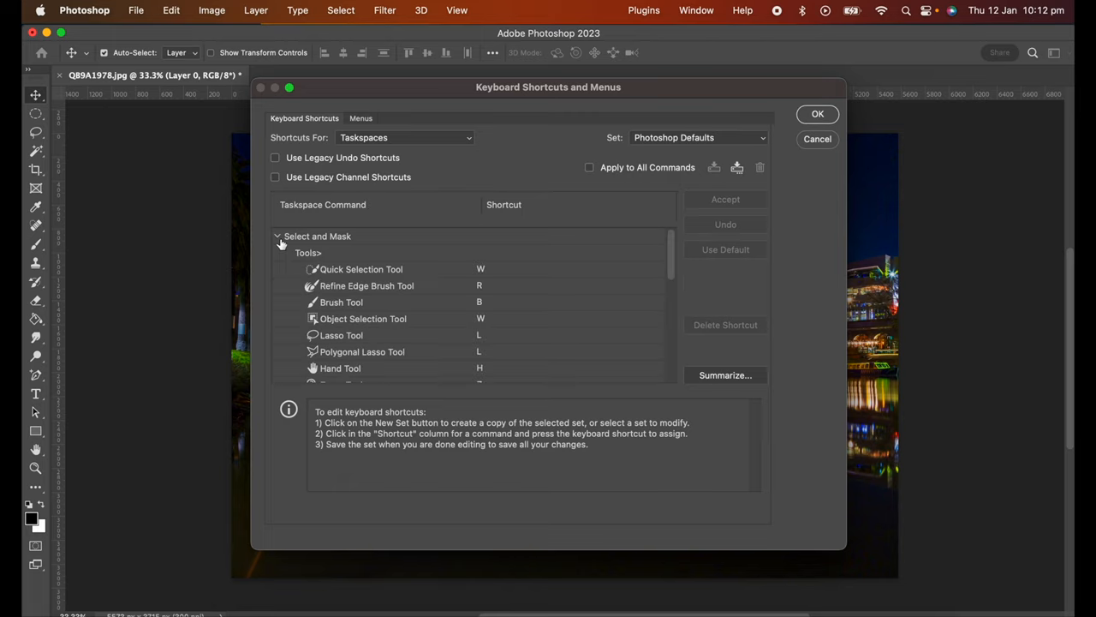
scroll(down, 3)
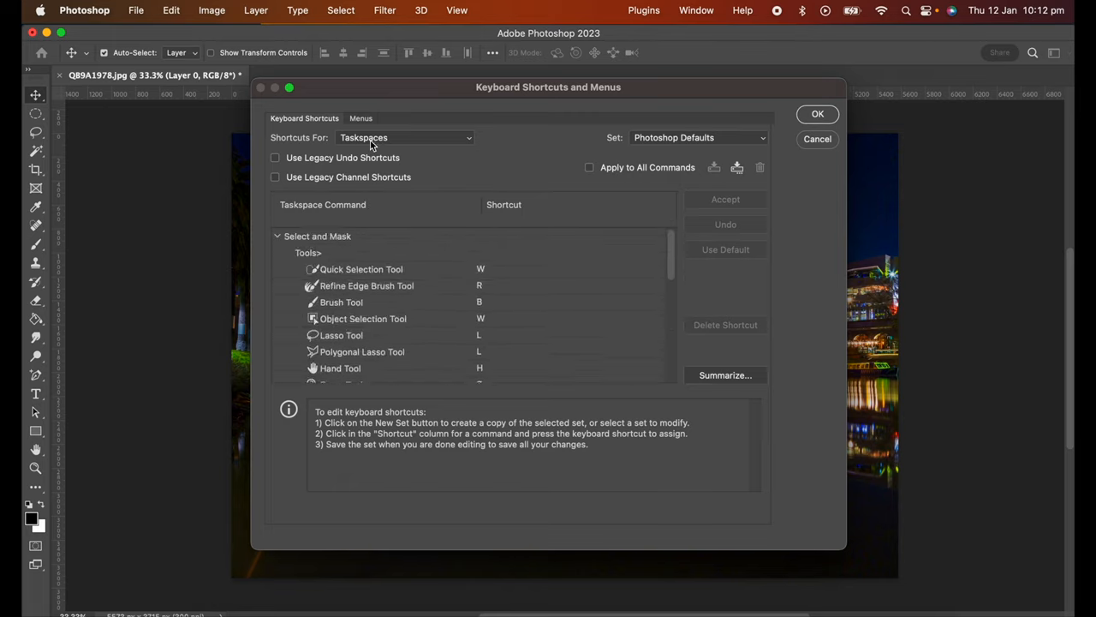
click(403, 137)
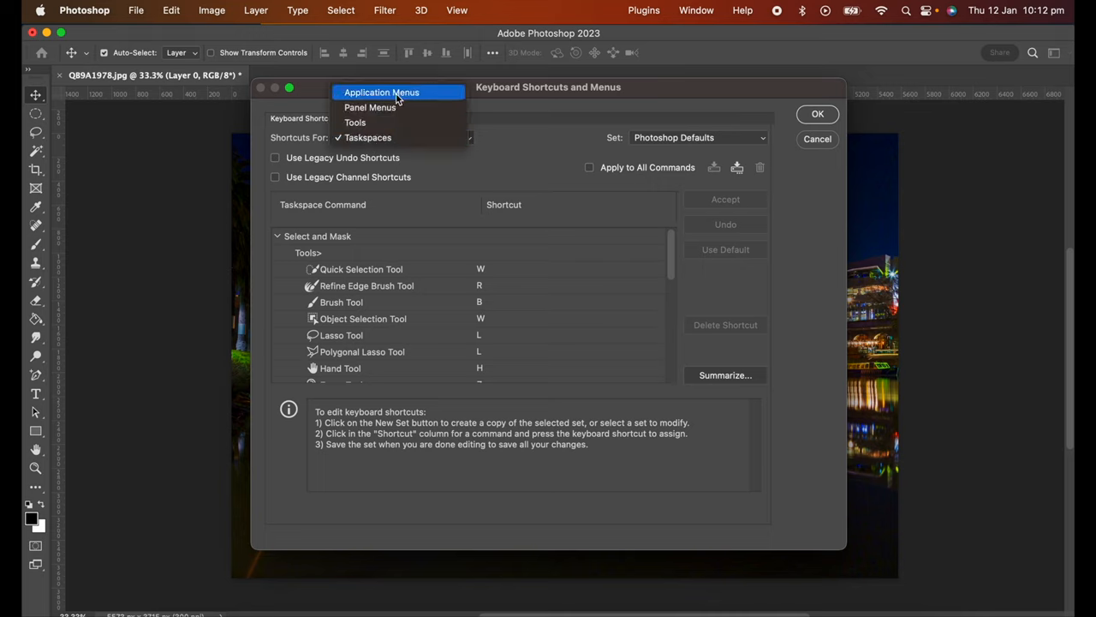
click(381, 92)
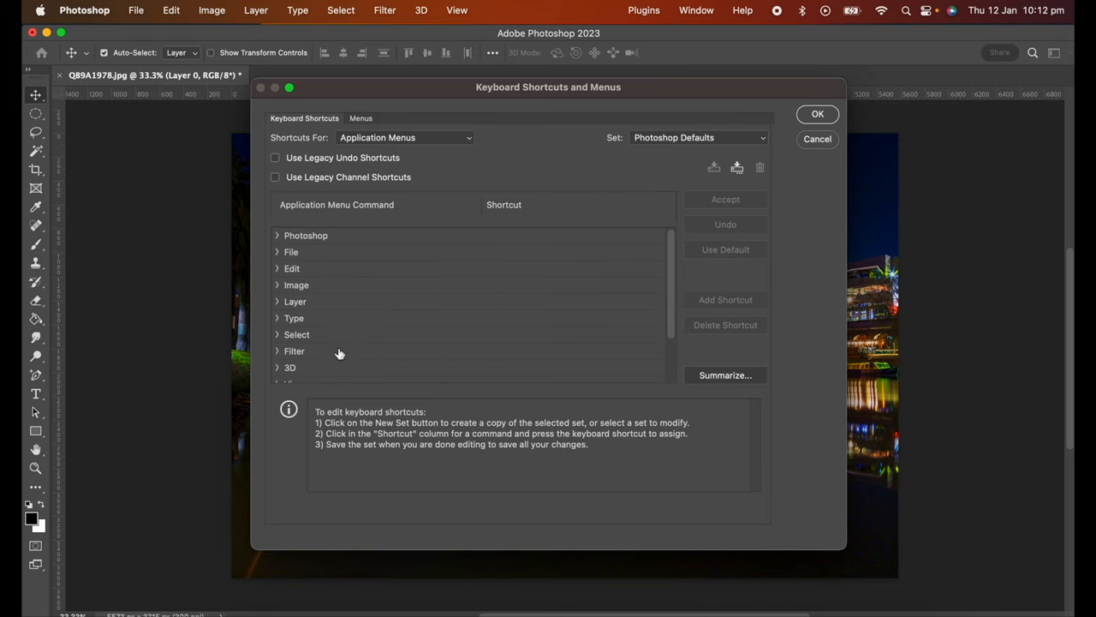
click(295, 349)
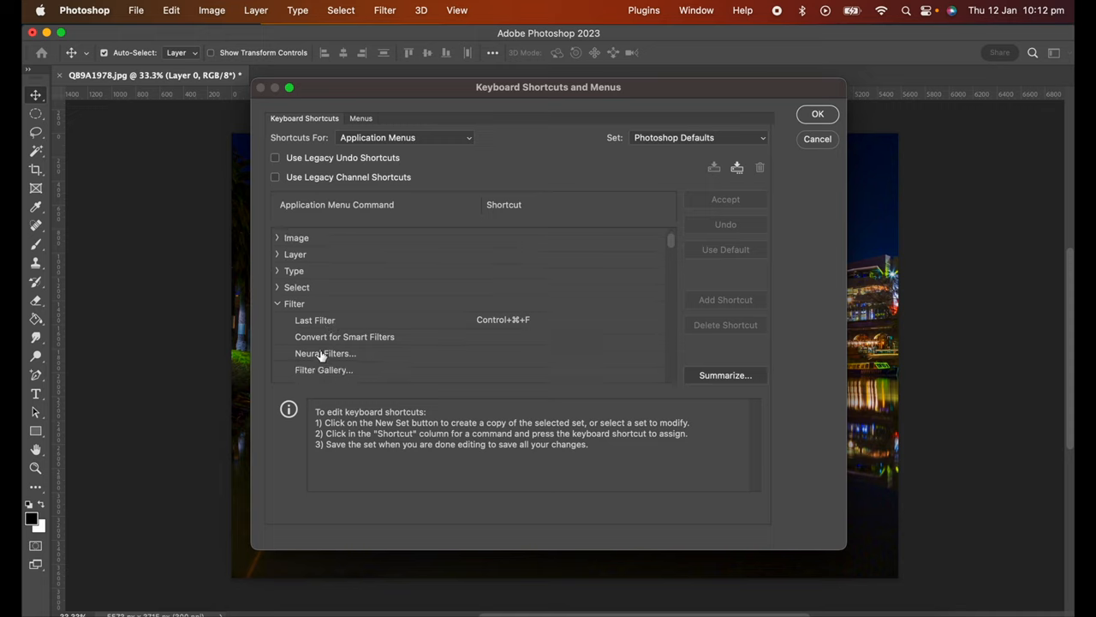
click(325, 353)
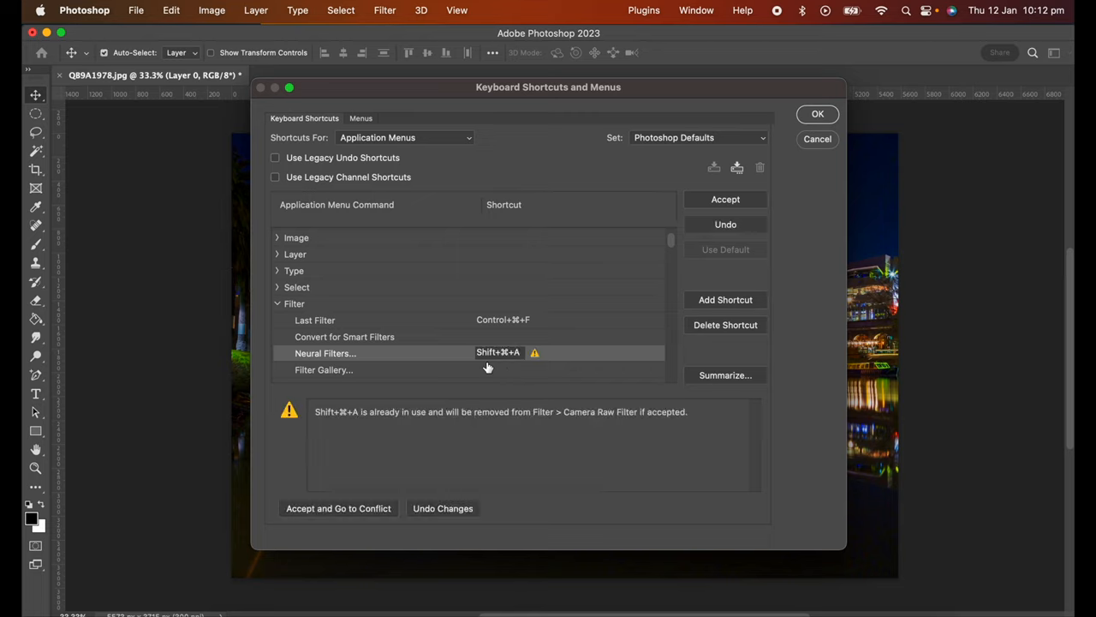
mouse_move(535, 355)
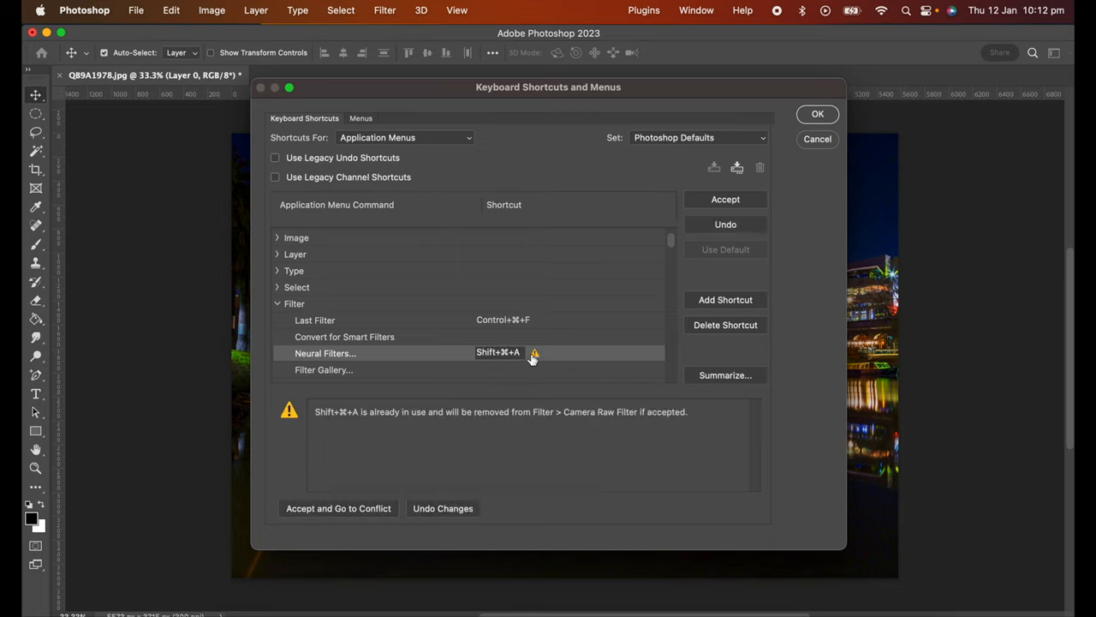
mouse_move(528, 363)
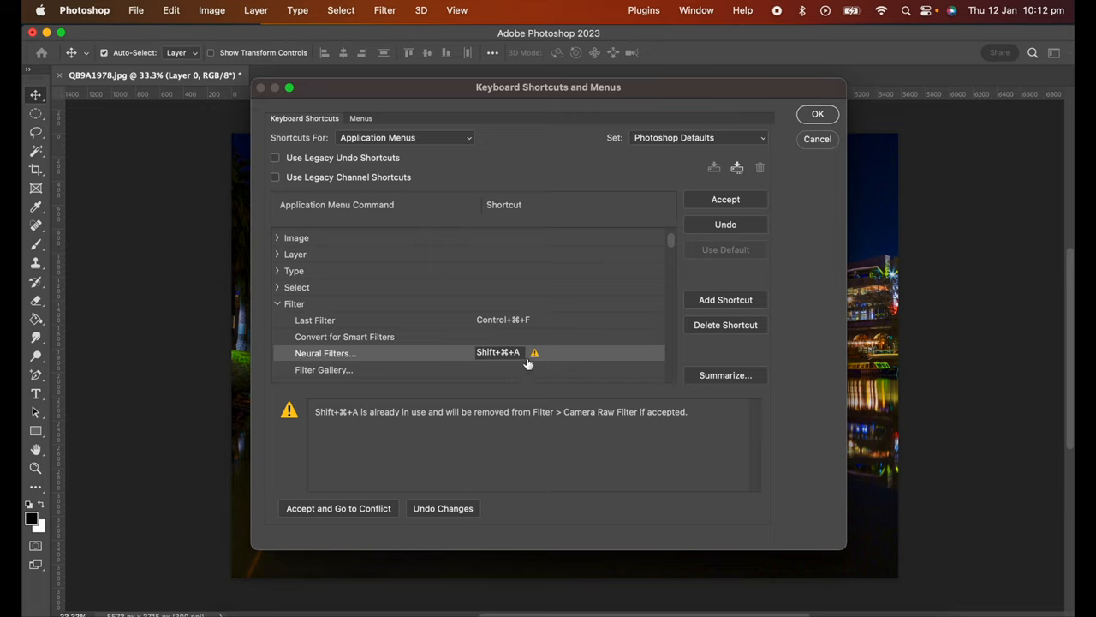
mouse_move(569, 418)
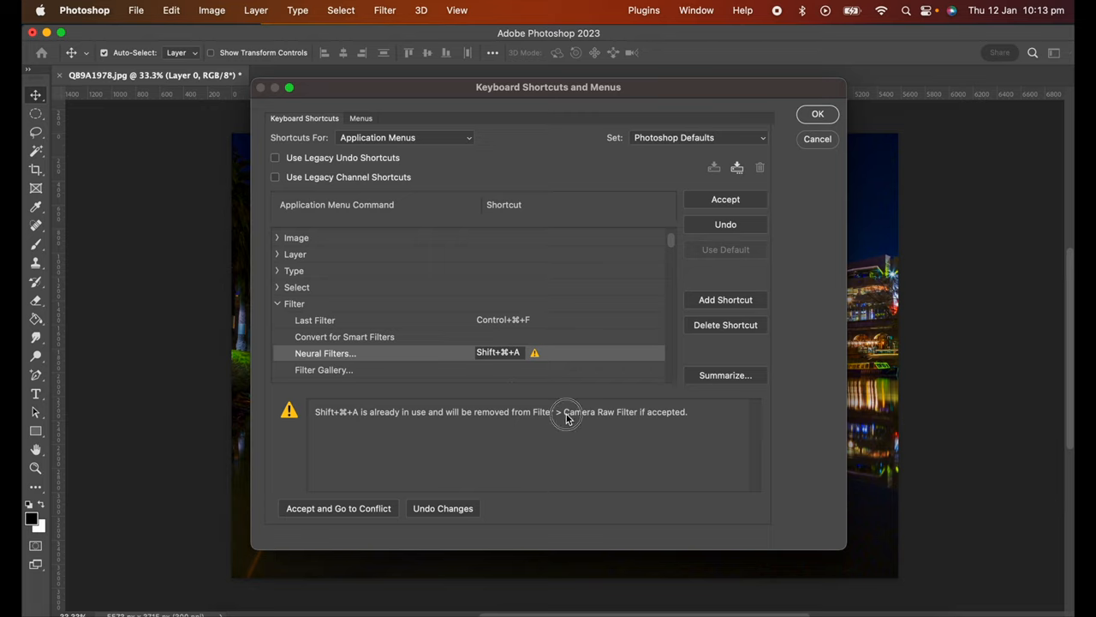
mouse_move(630, 428)
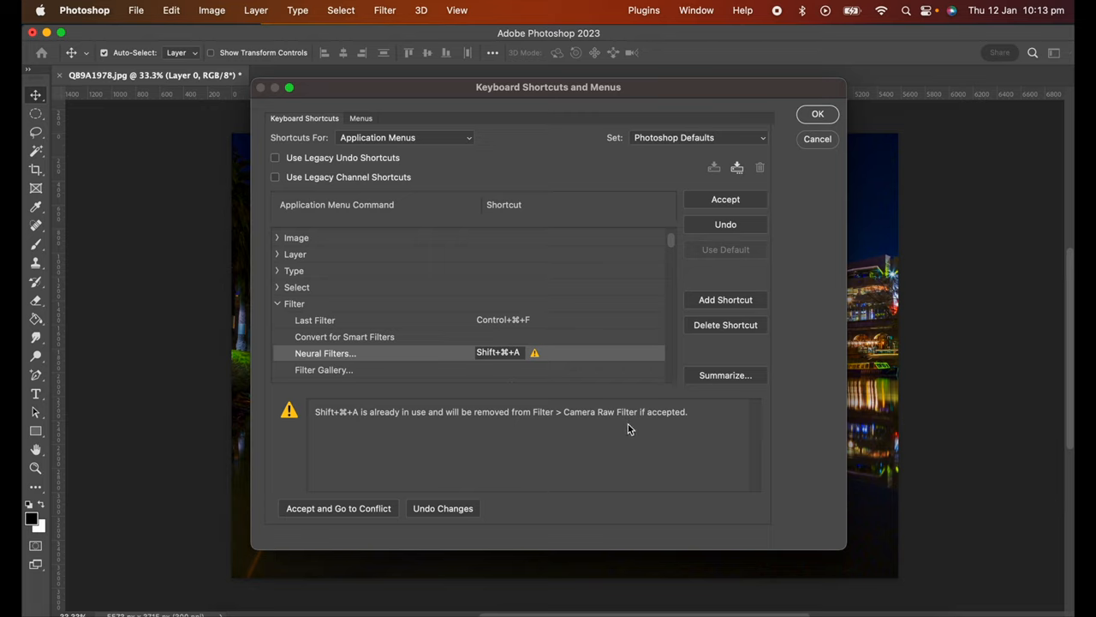
mouse_move(623, 413)
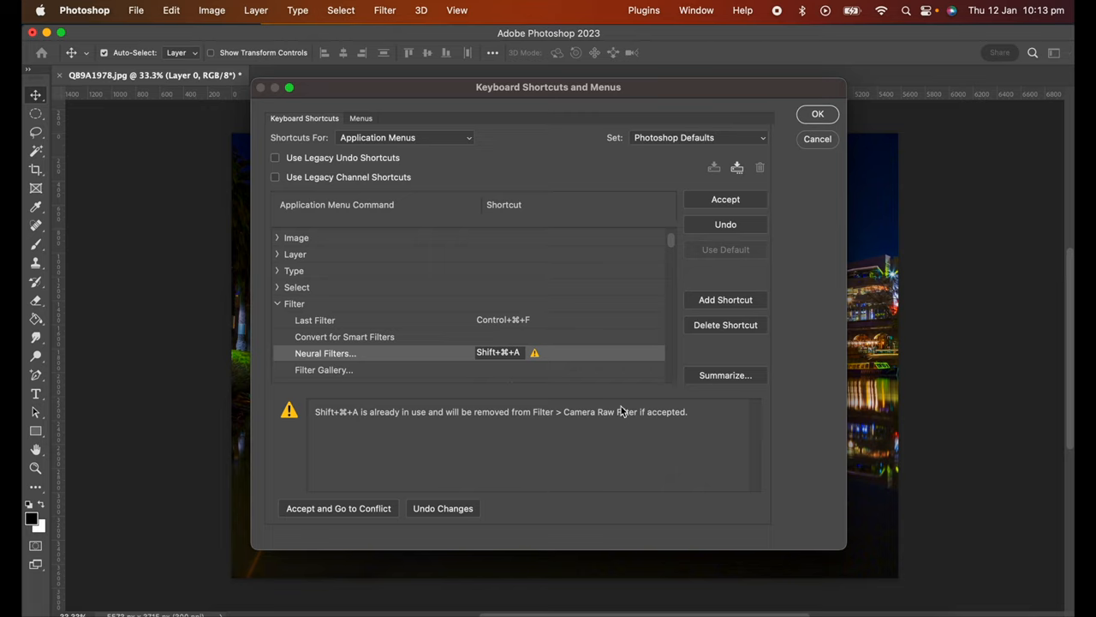
mouse_move(337, 507)
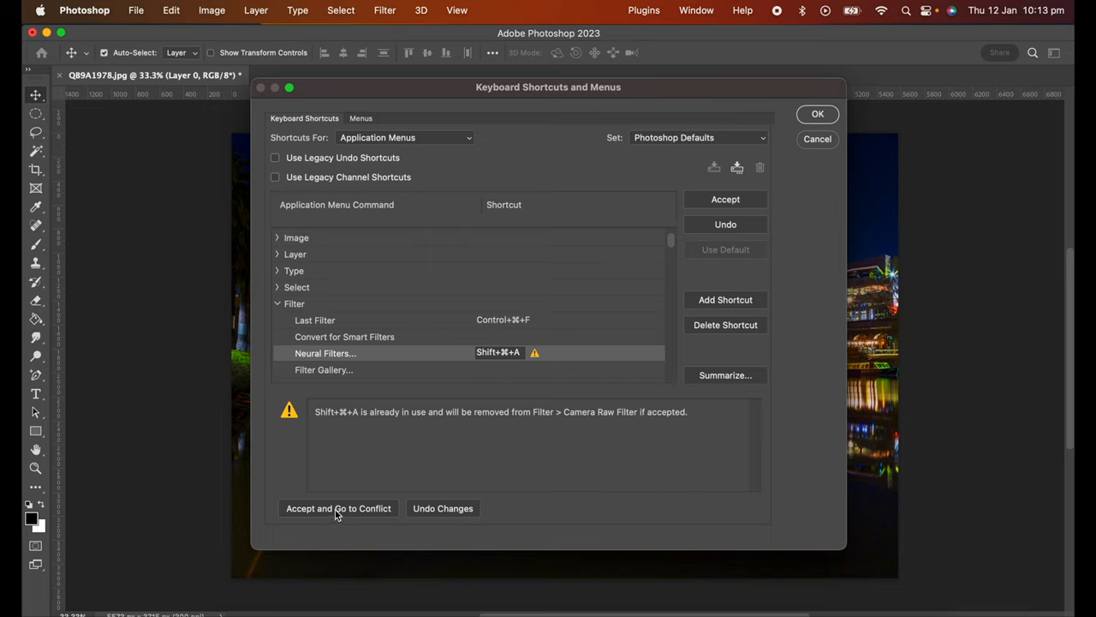
mouse_move(514, 370)
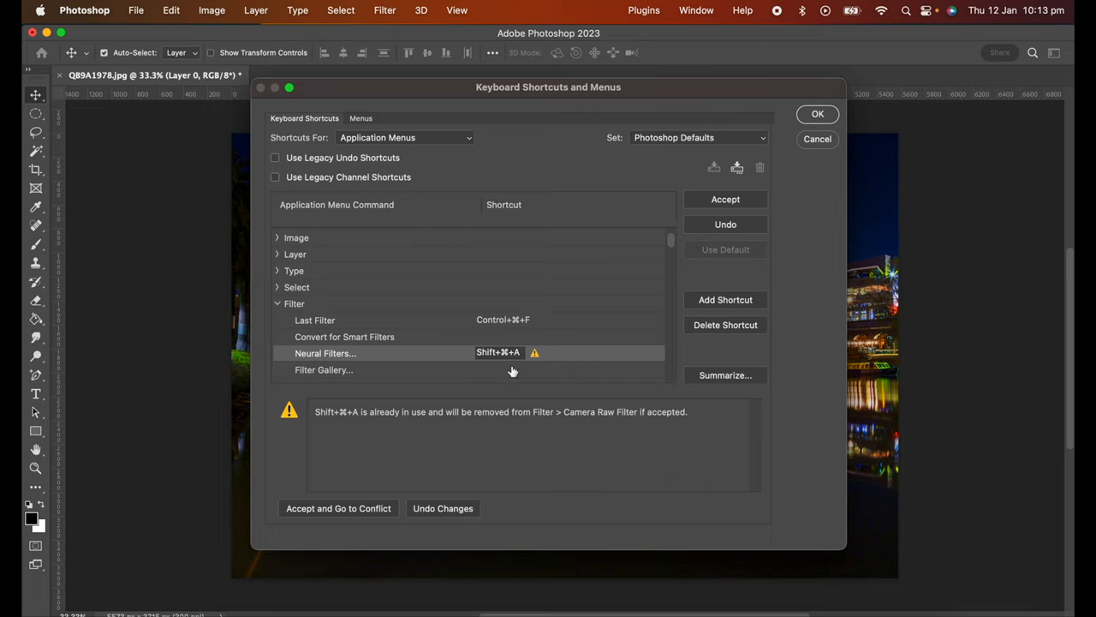
mouse_move(627, 419)
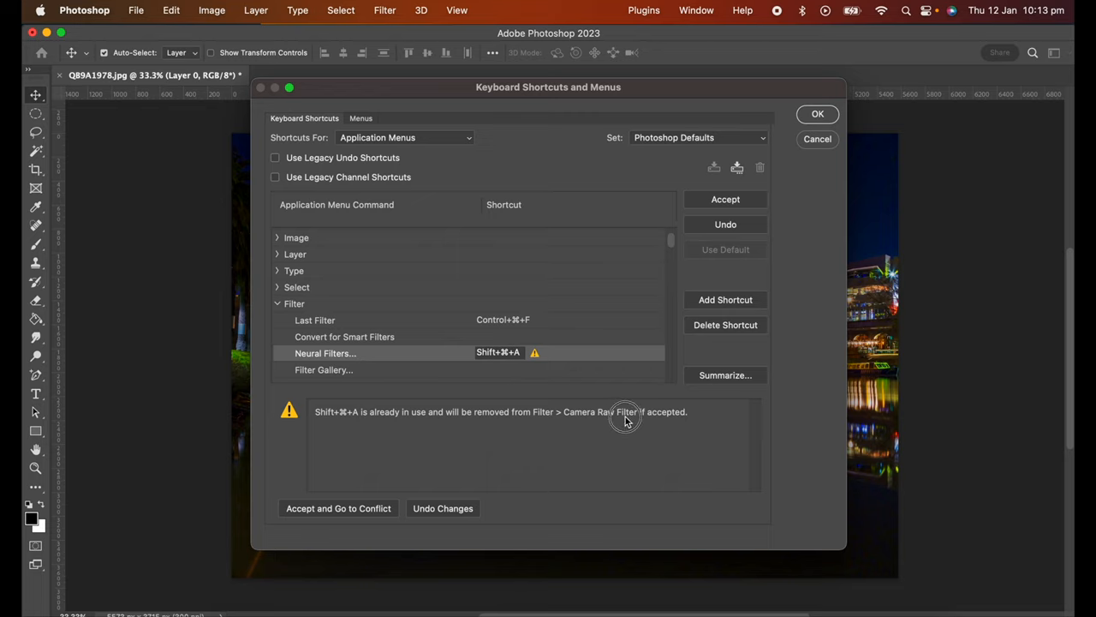
mouse_move(353, 358)
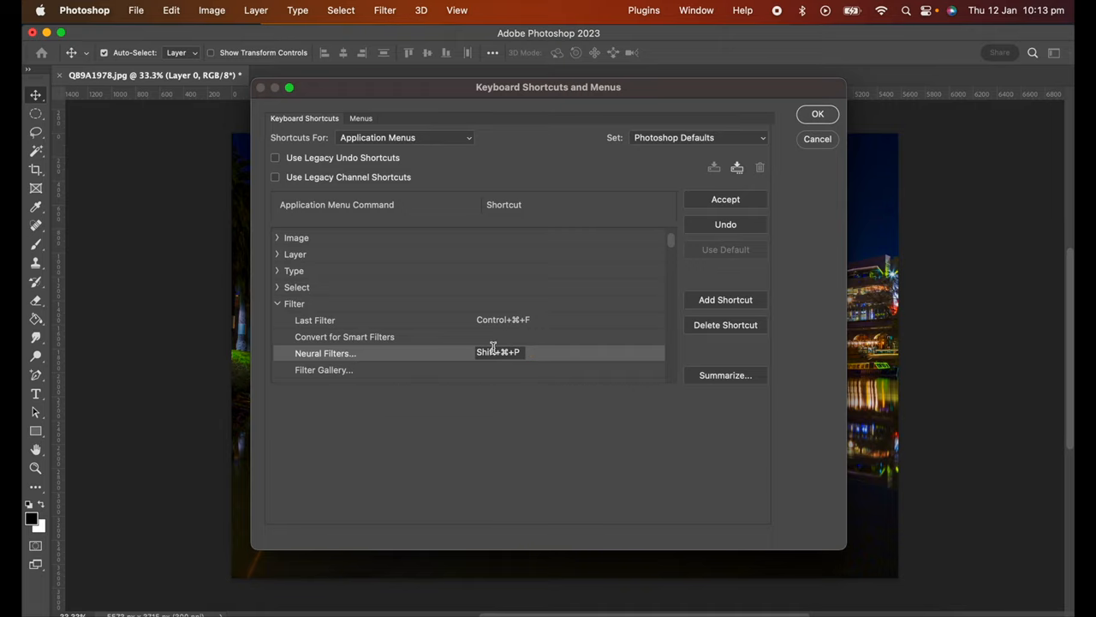
mouse_move(596, 456)
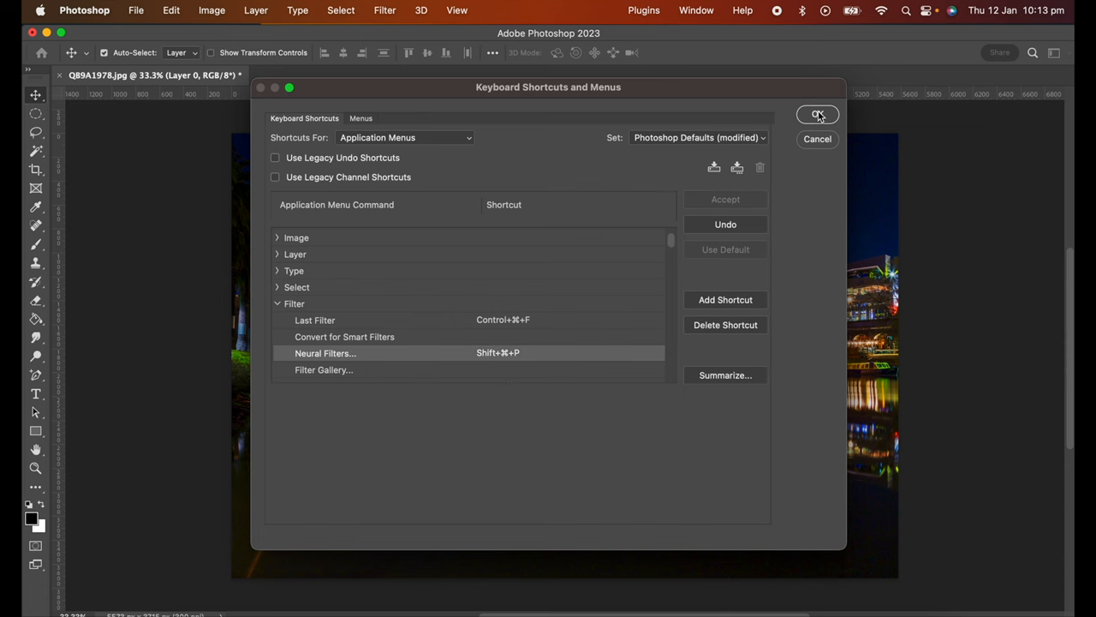
Confirm Shift+Cmd+P for Neural Filters and close the shortcut editor.
click(817, 115)
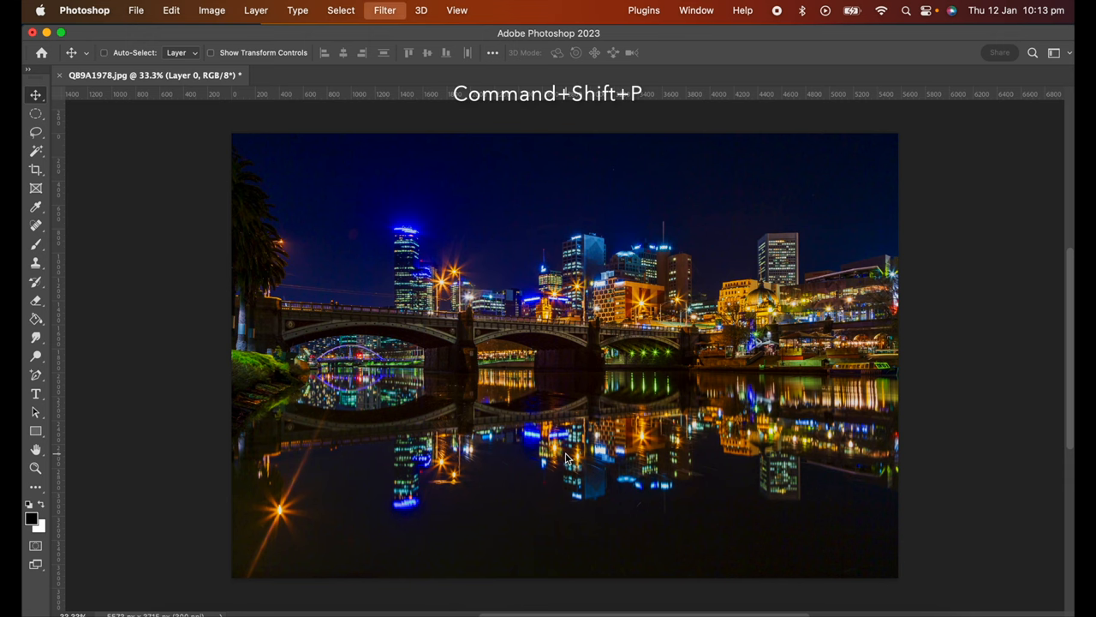
click(384, 10)
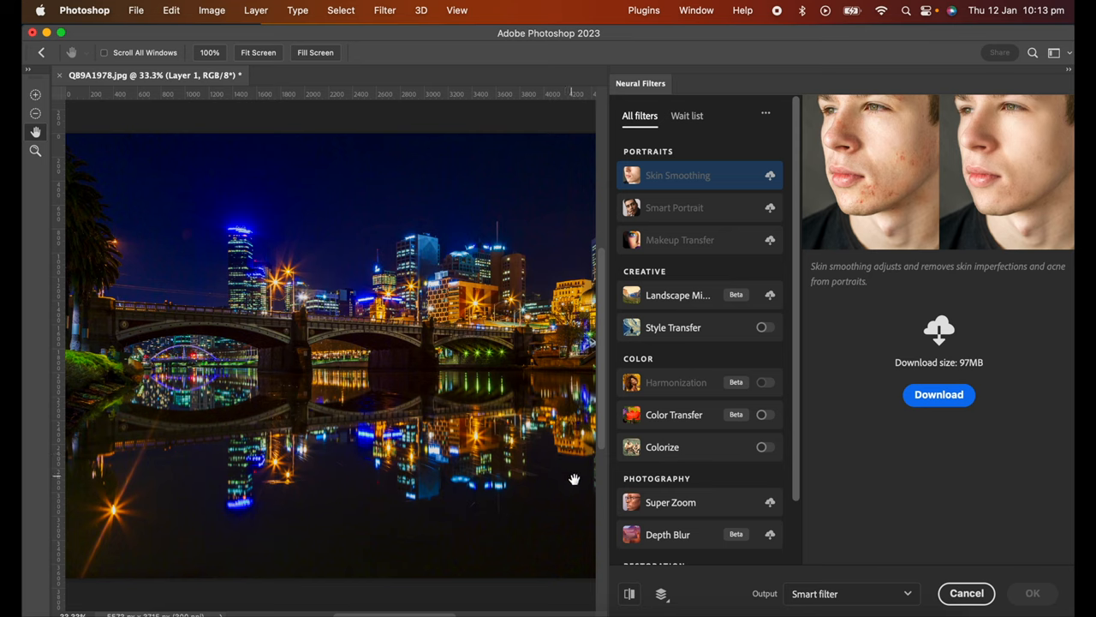
mouse_move(891, 559)
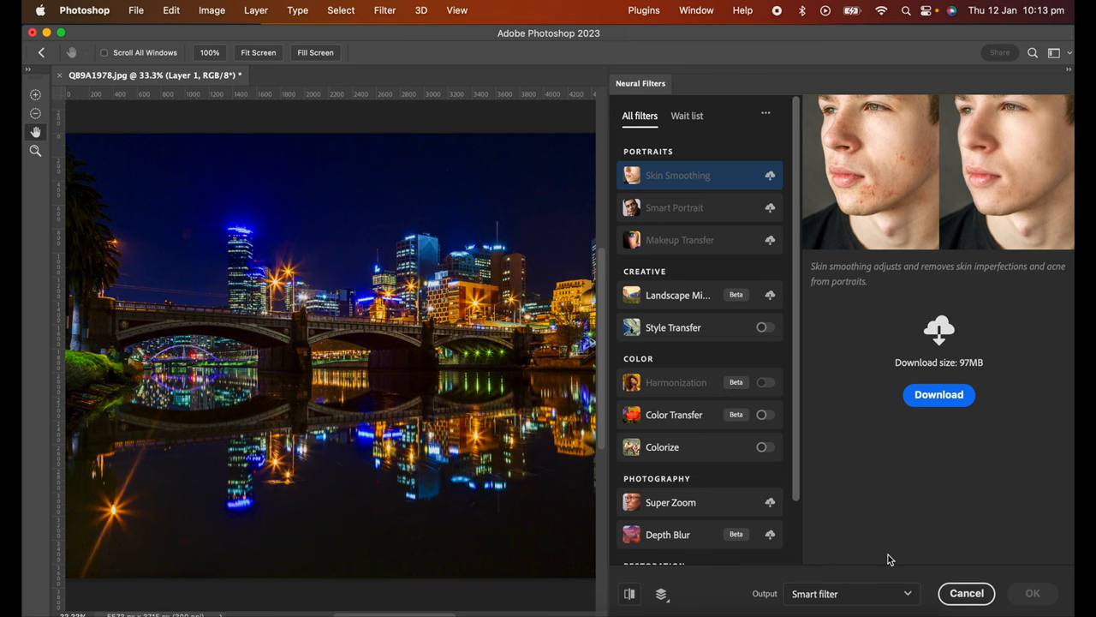
click(964, 593)
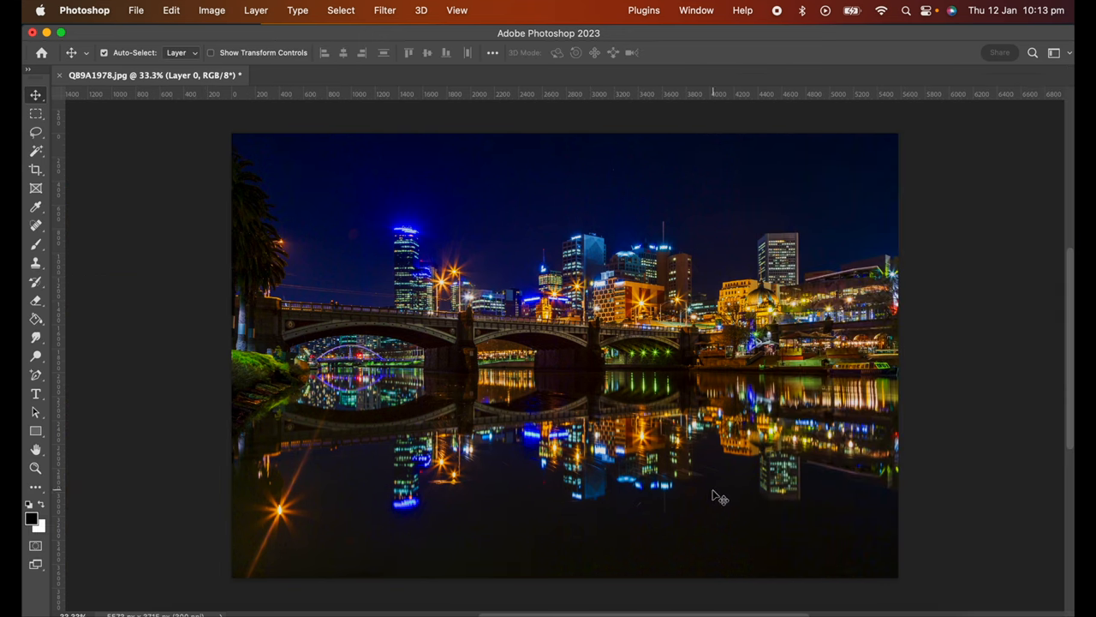
mouse_move(616, 456)
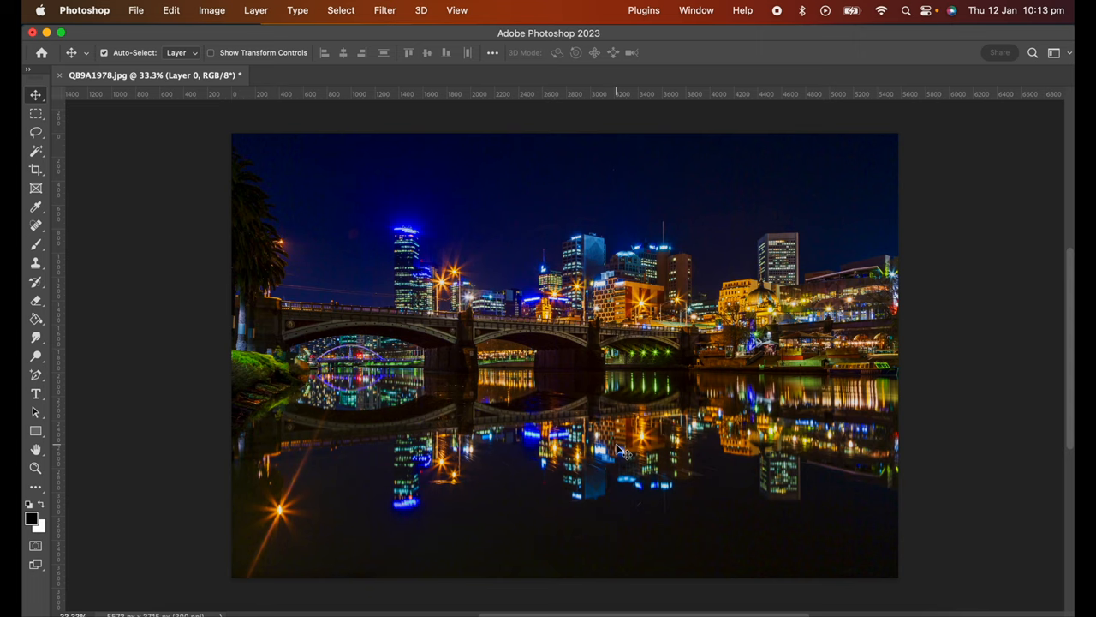
mouse_move(269, 185)
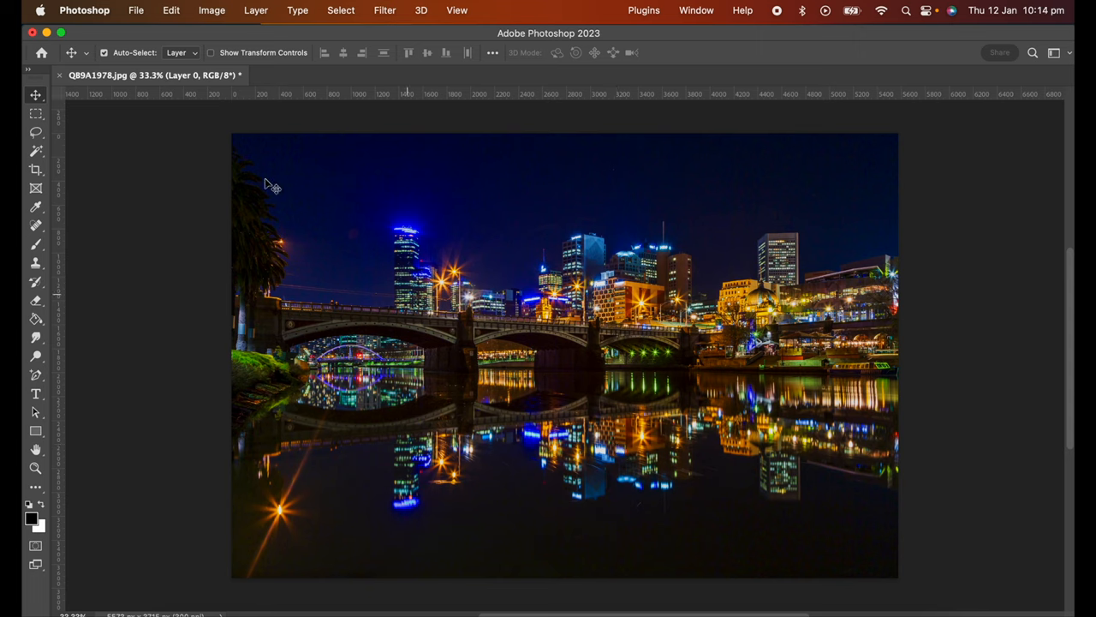
Reopen the shortcut editor and switch the set toward Photoshop Defaults, dismissing the alert.
click(179, 10)
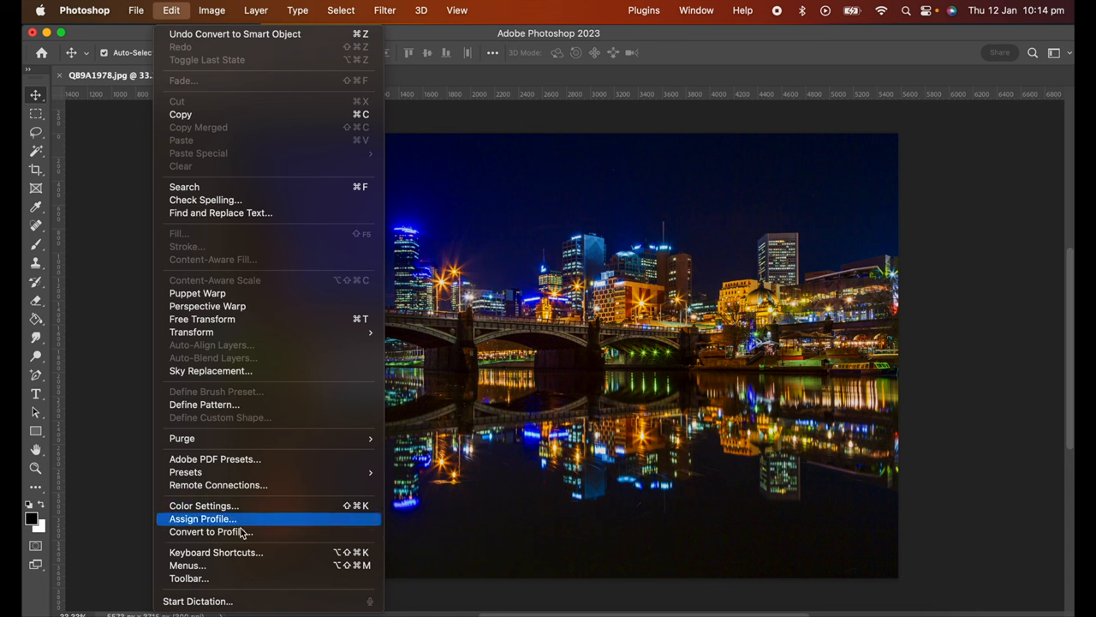
mouse_move(216, 551)
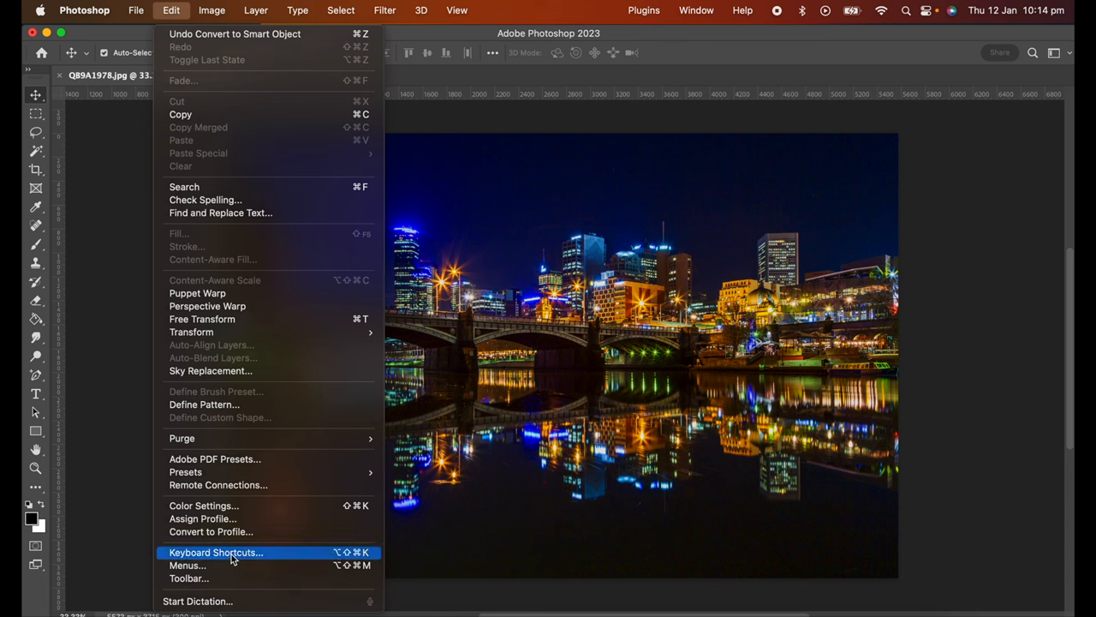
click(212, 552)
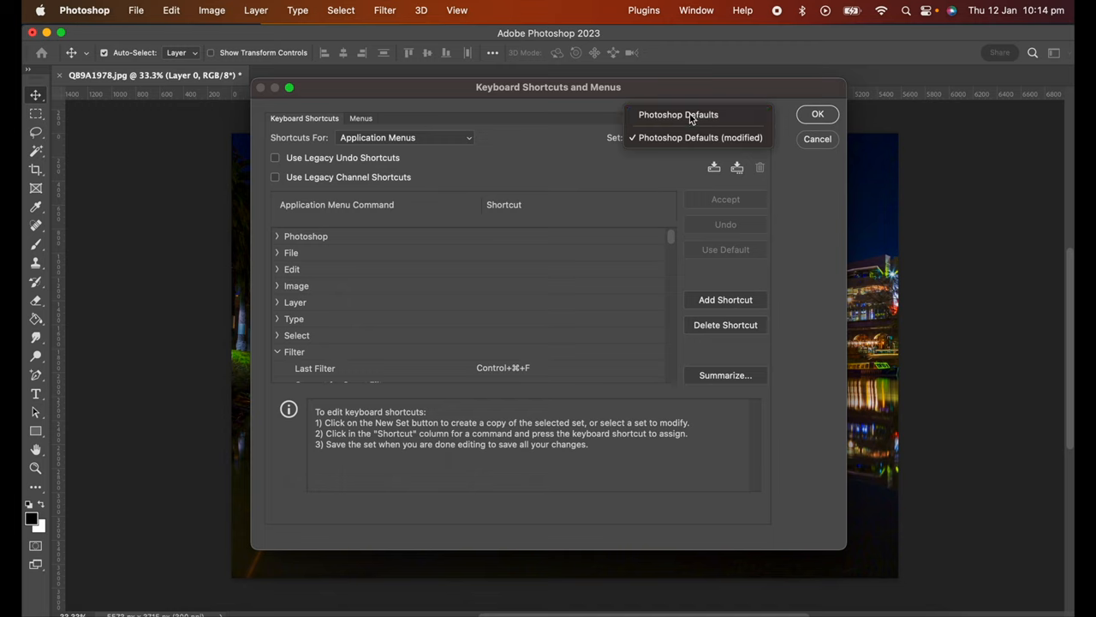
click(678, 113)
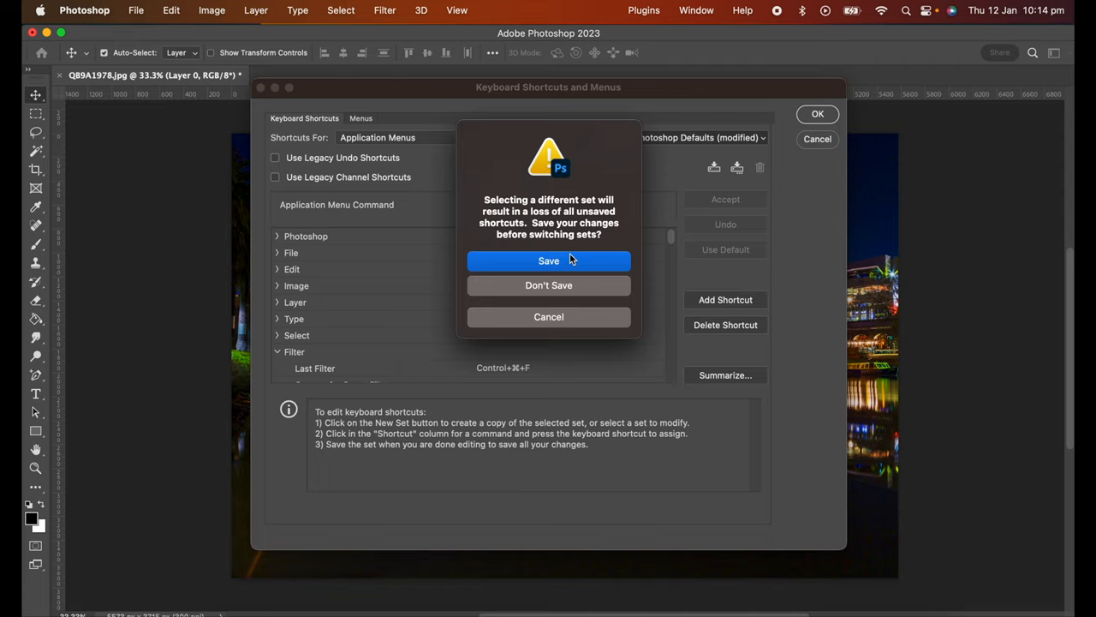
mouse_move(562, 312)
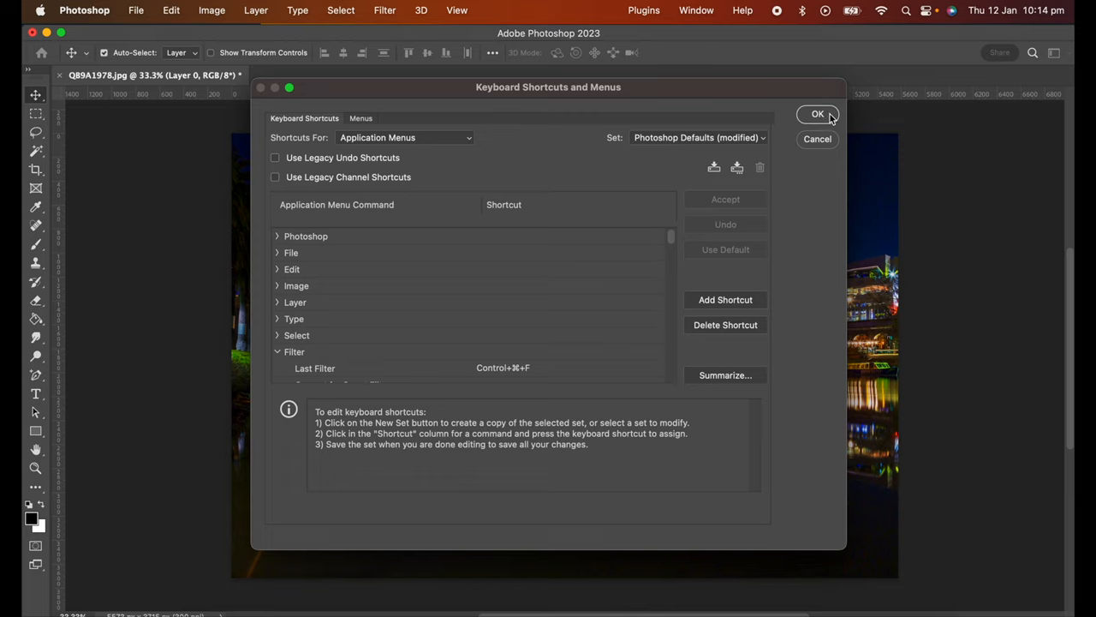
mouse_move(664, 144)
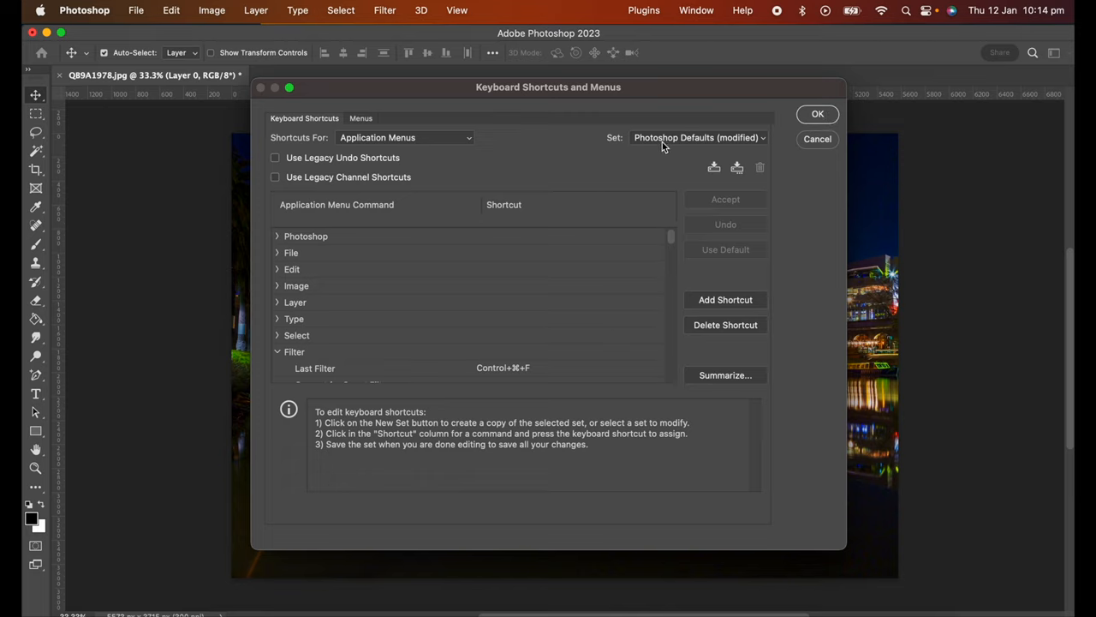
click(699, 137)
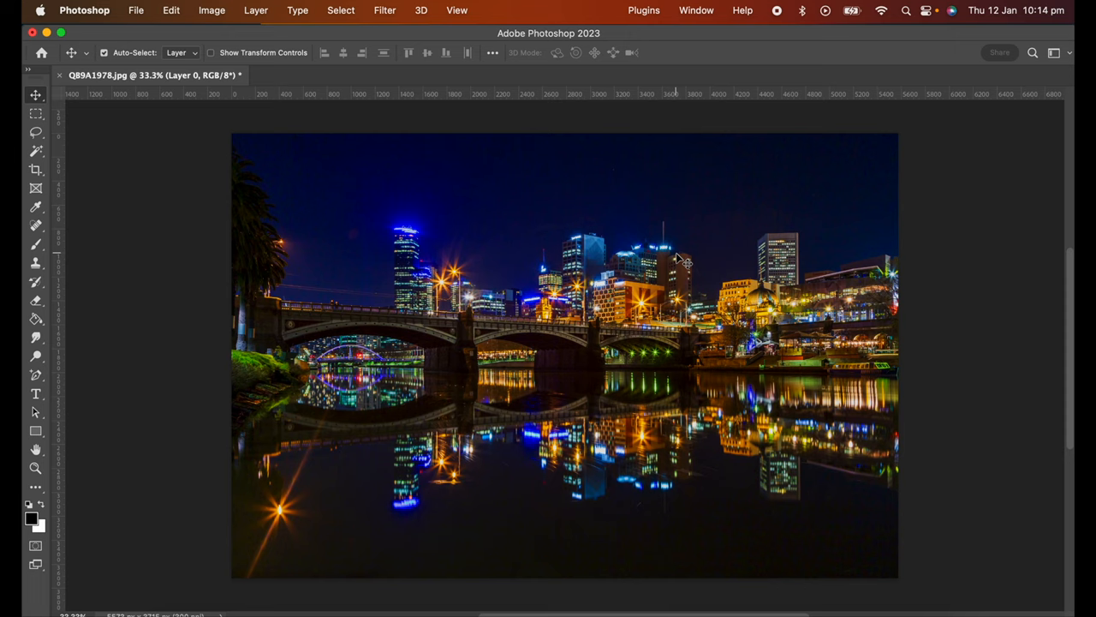
mouse_move(745, 187)
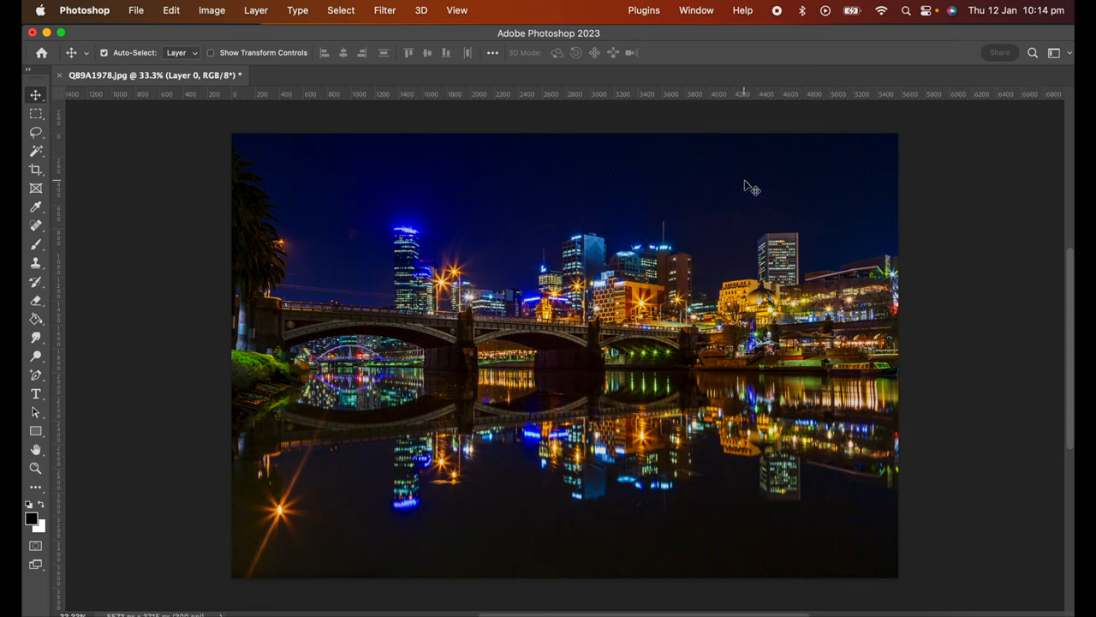